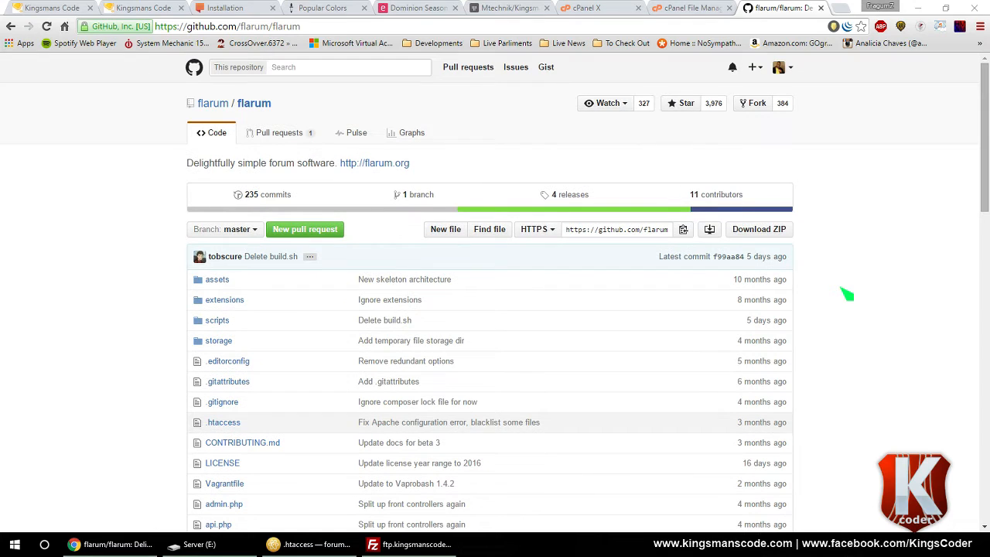
mouse_move(850, 290)
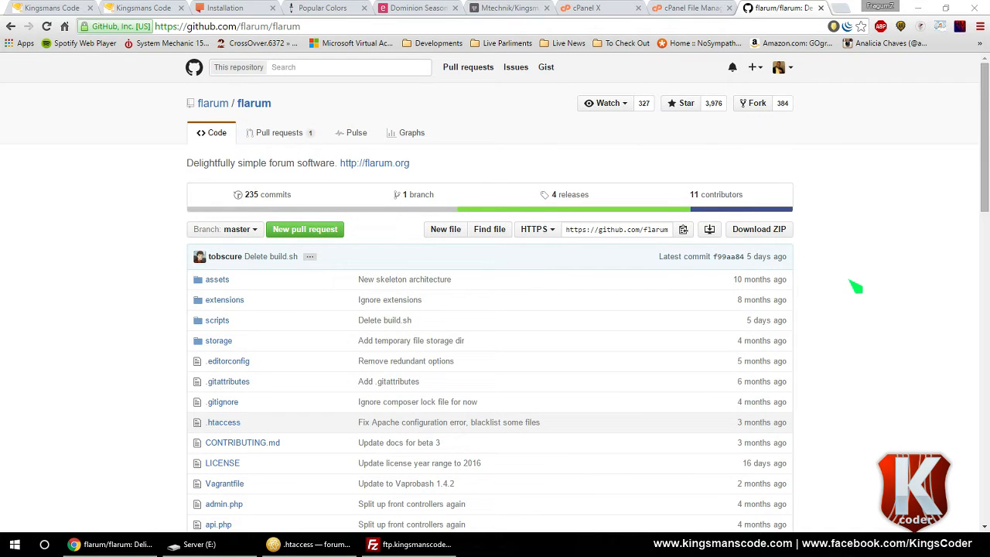
- Scroll the flarum/flarum readme to the Installation section's composer create-project command
scroll(down, 3)
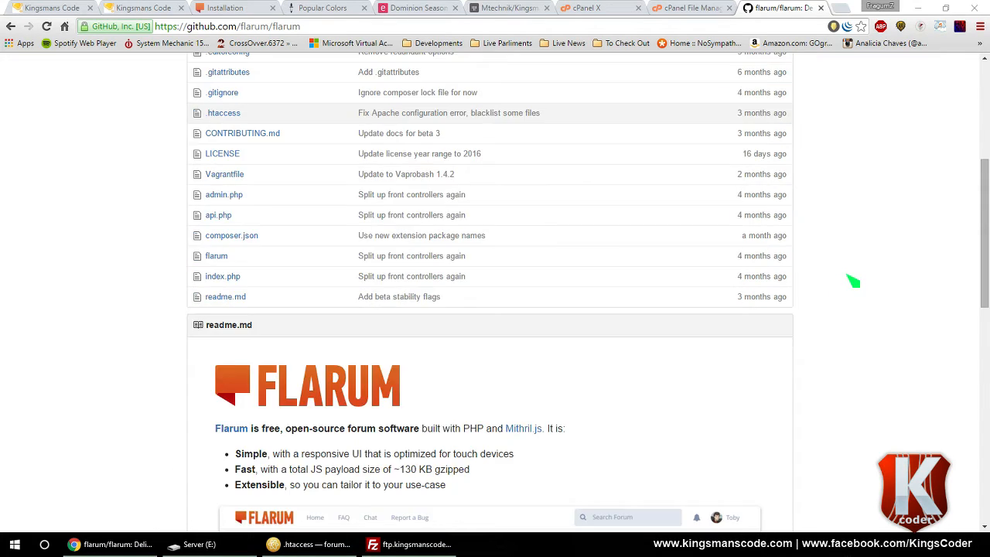
scroll(down, 3)
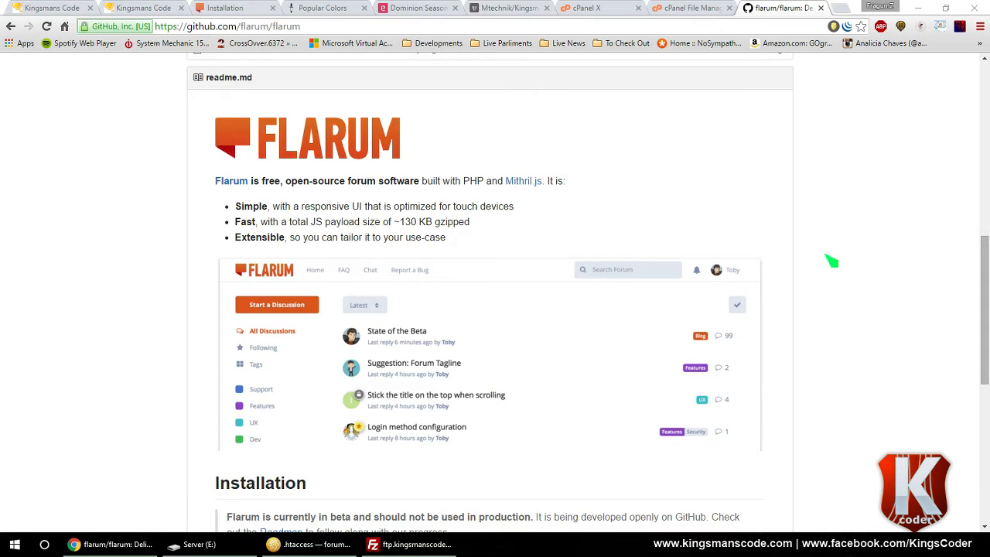
scroll(down, 3)
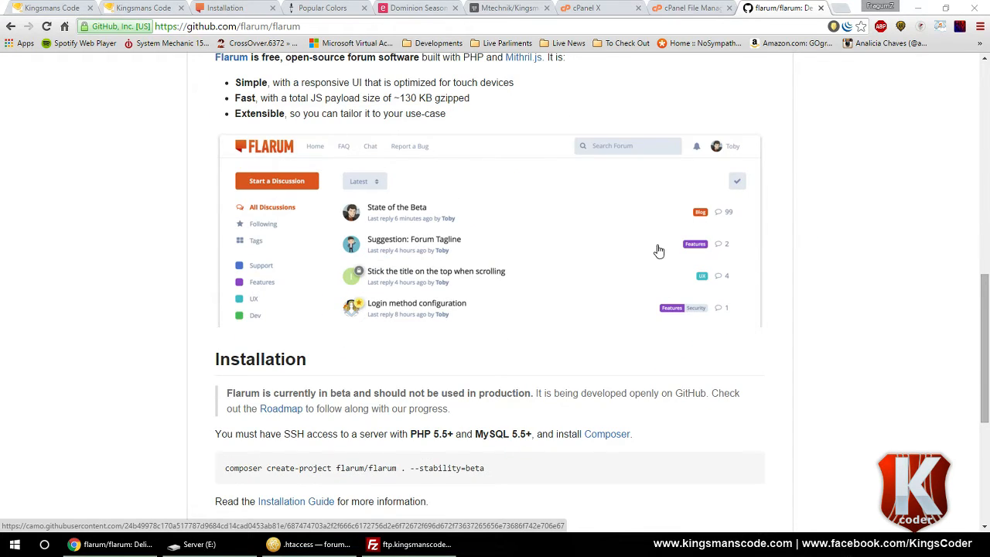
scroll(down, 3)
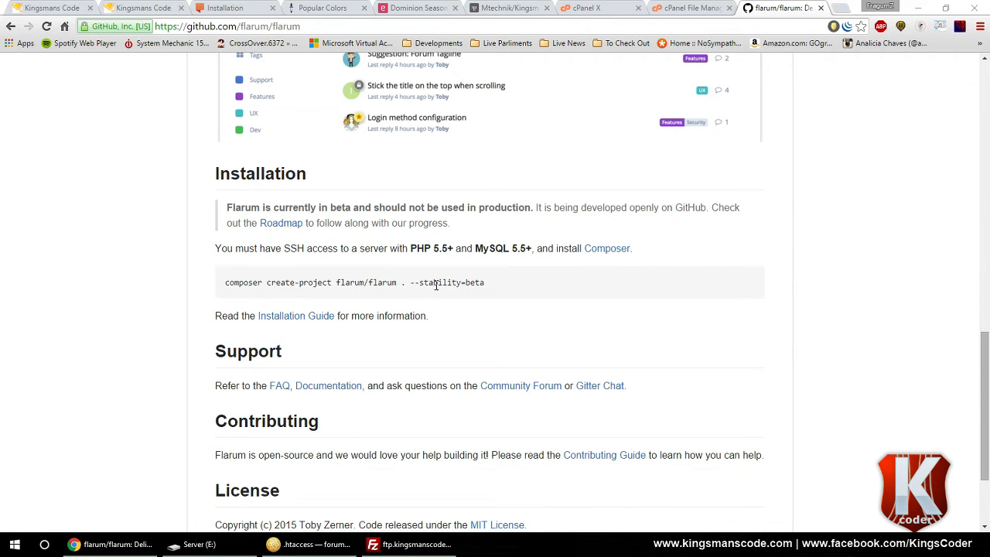
mouse_move(557, 294)
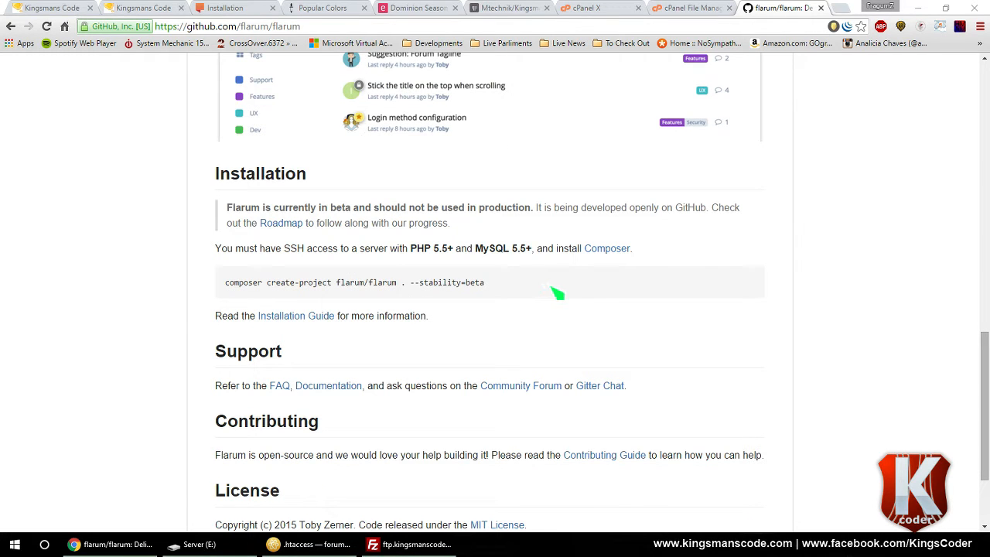
scroll(down, 3)
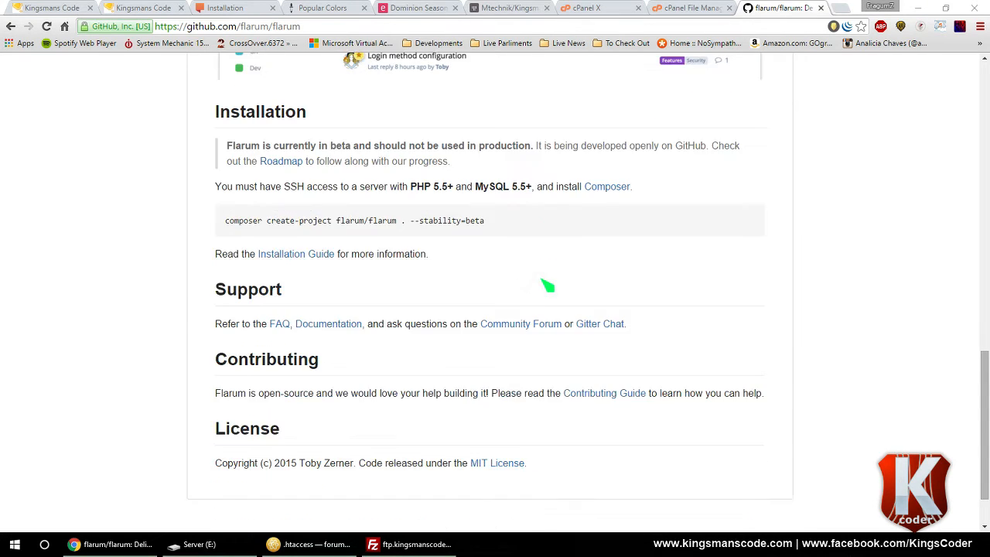
scroll(down, 3)
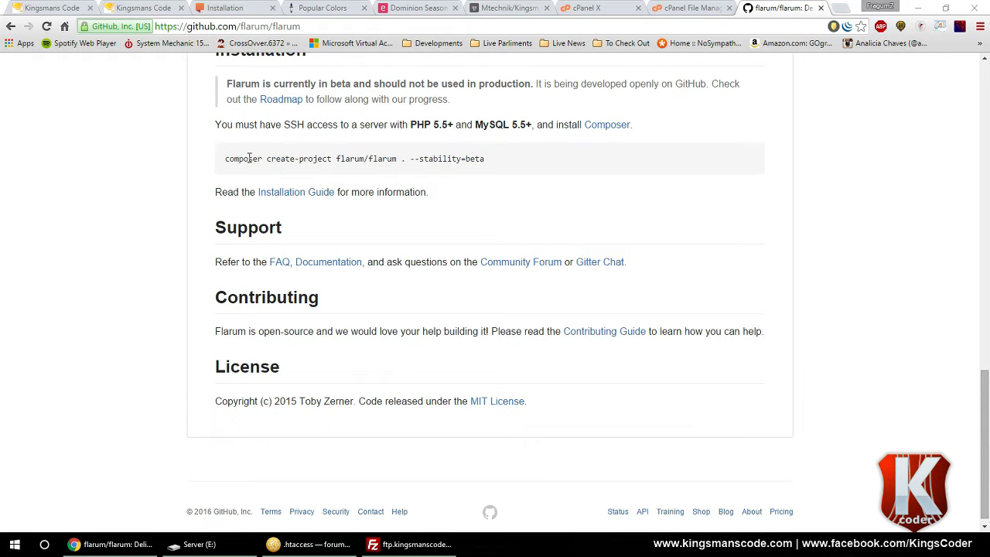
- Search Google for composer, then open getcomposer.org's Download page at Composer-Setup.exe
right_click(243, 158)
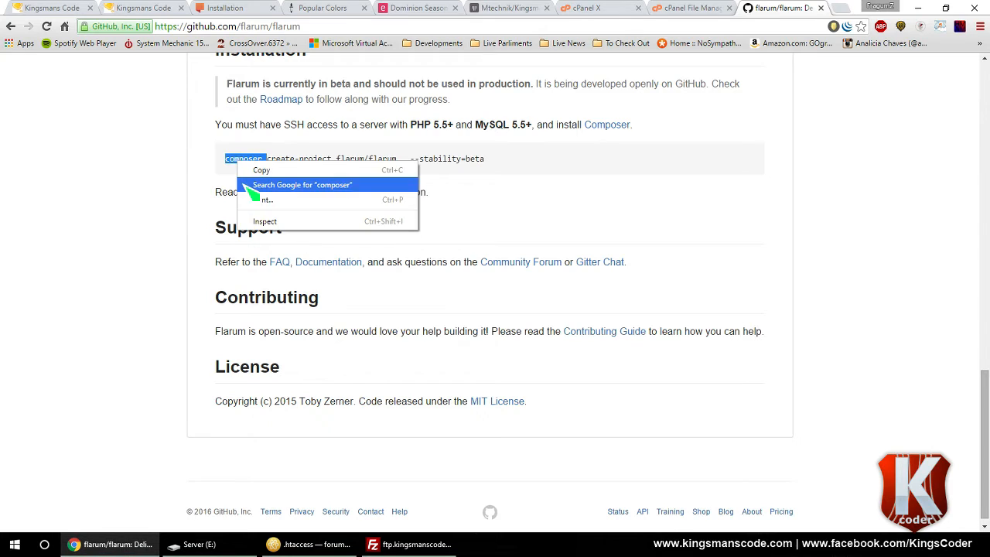
click(302, 184)
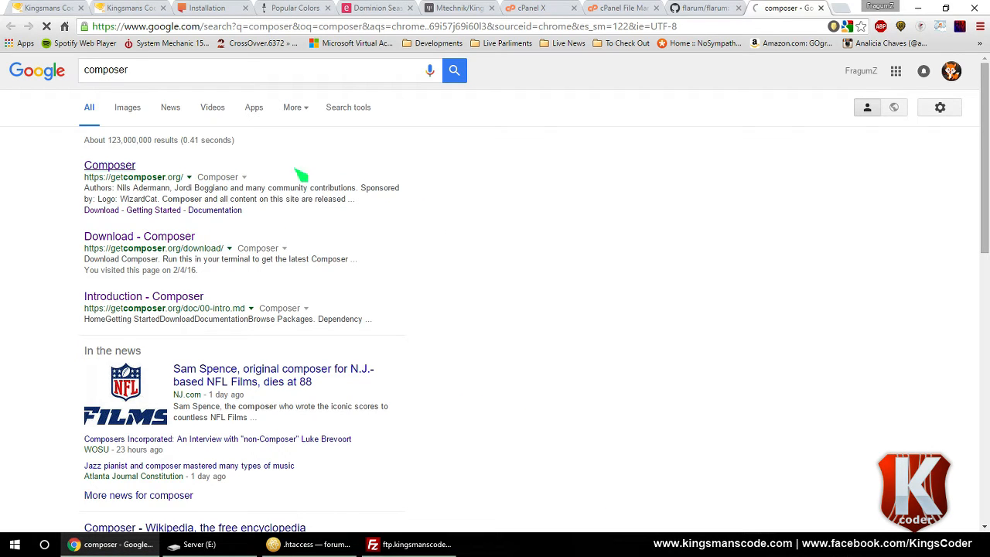
click(109, 165)
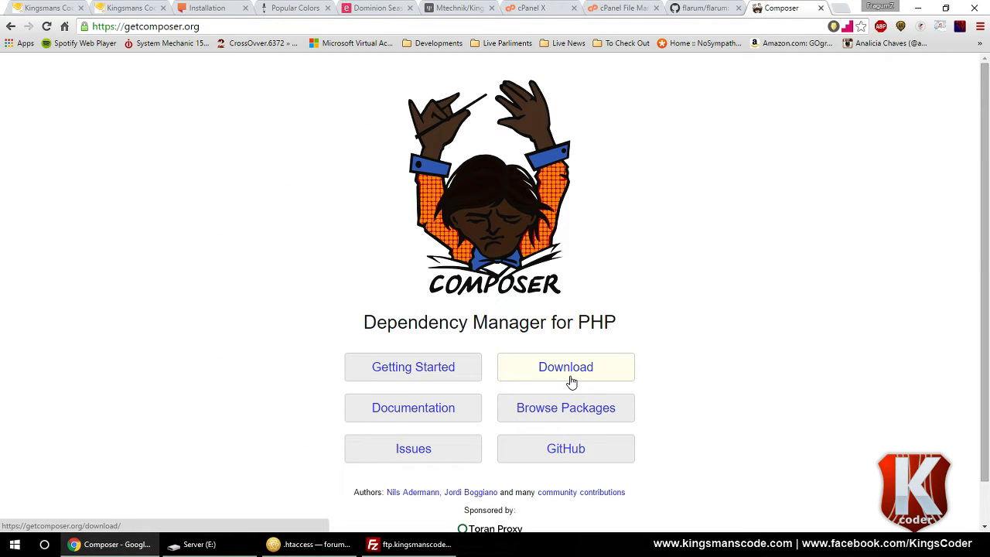
click(565, 367)
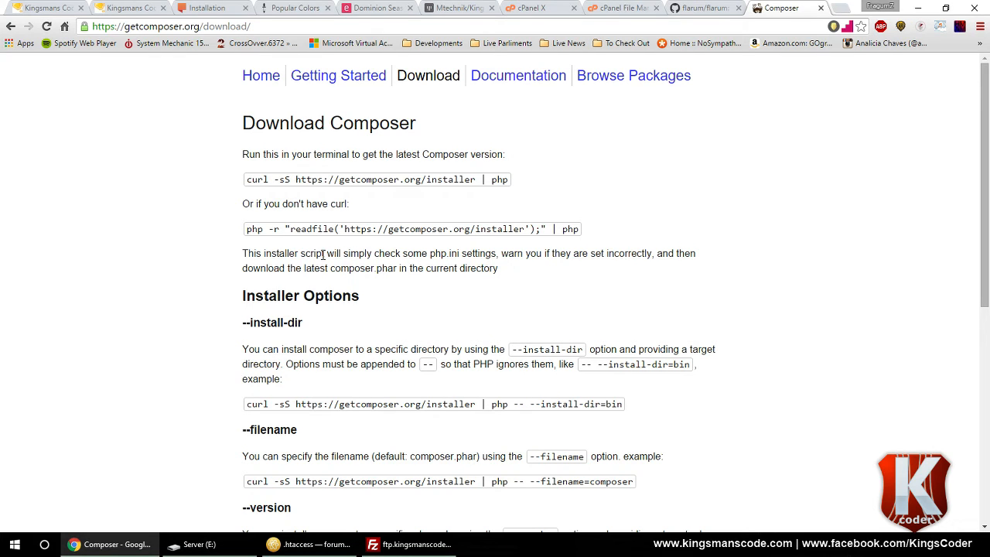
mouse_move(325, 259)
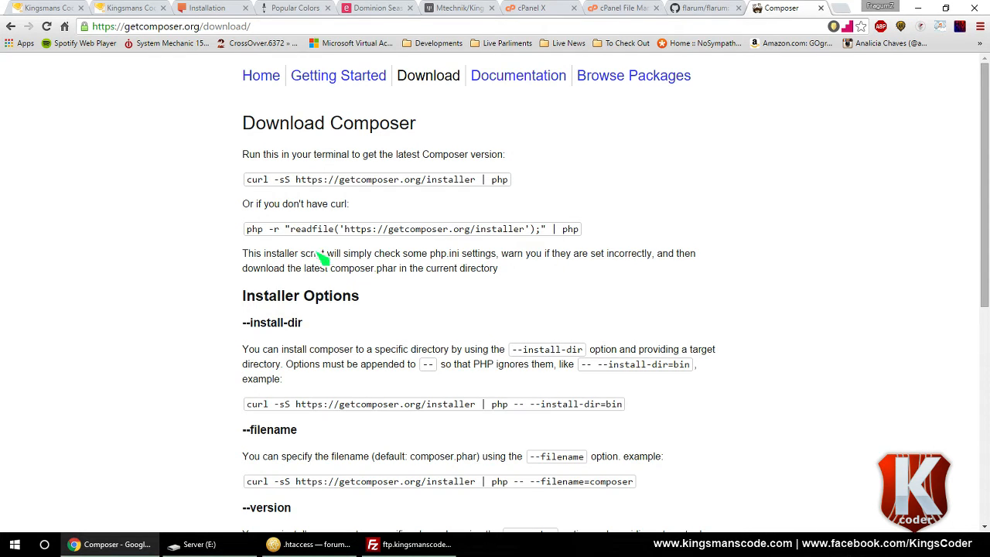
scroll(down, 3)
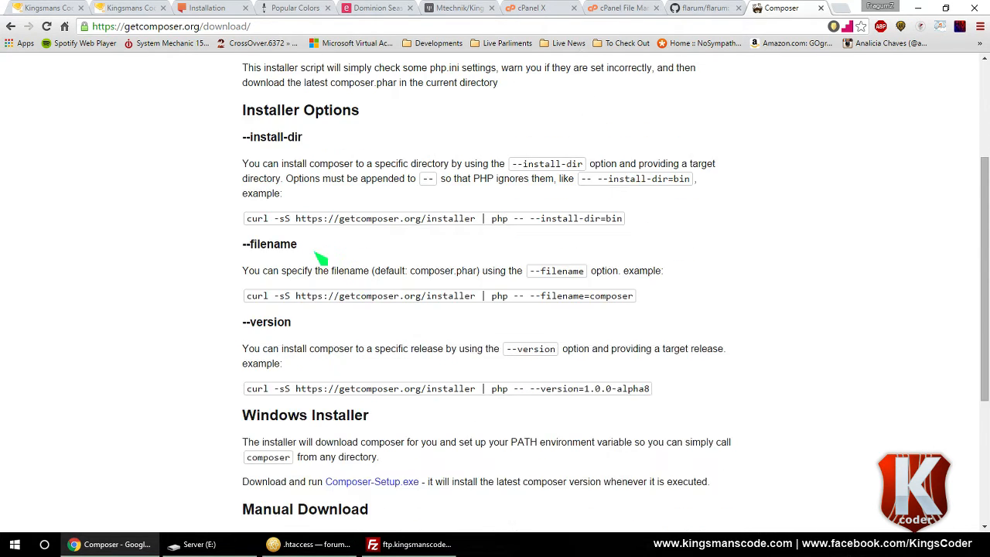
scroll(down, 3)
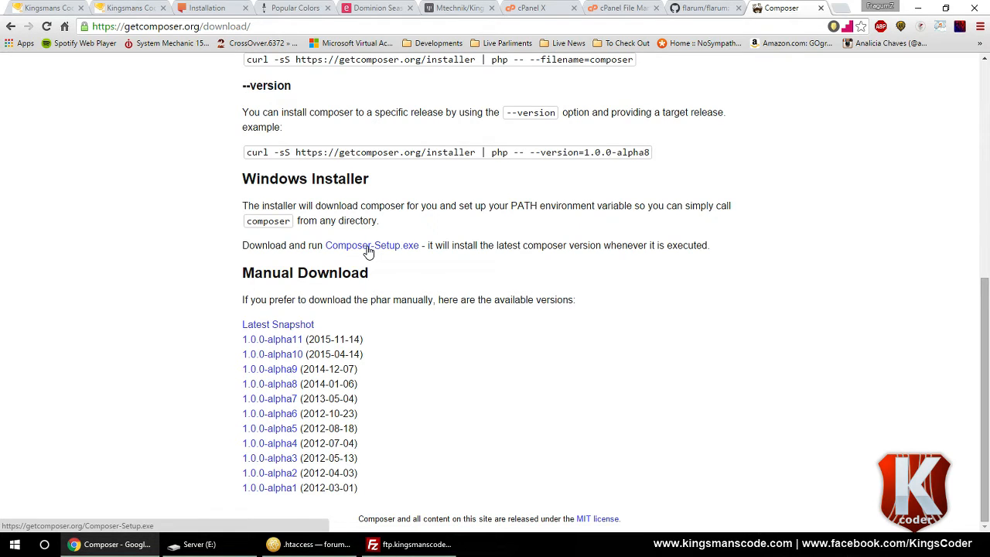
mouse_move(394, 250)
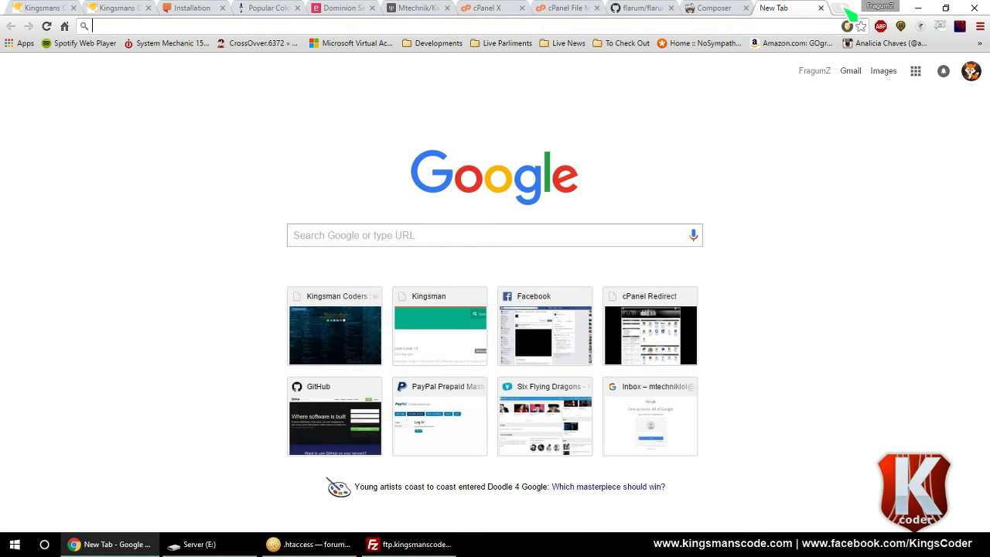
text(www.wampserver.com)
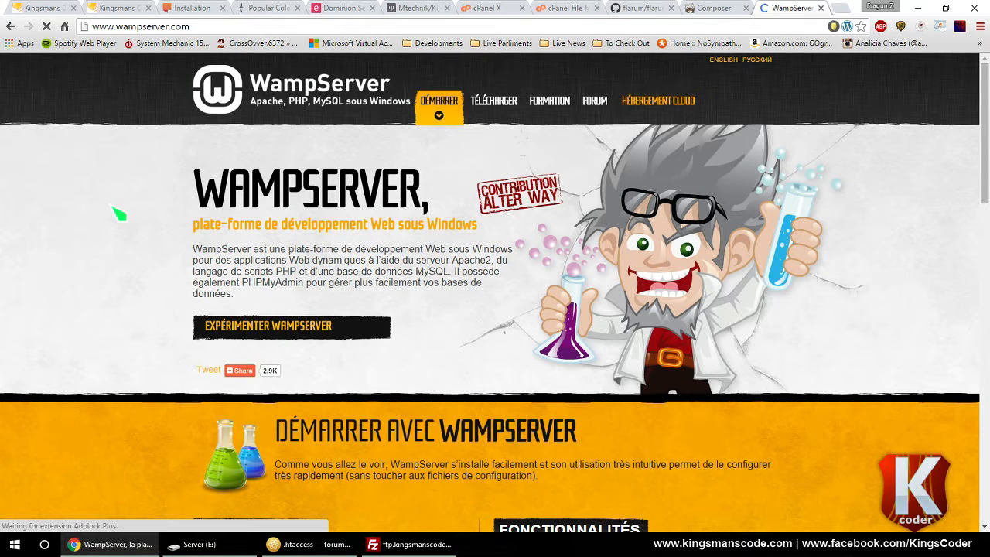
scroll(down, 3)
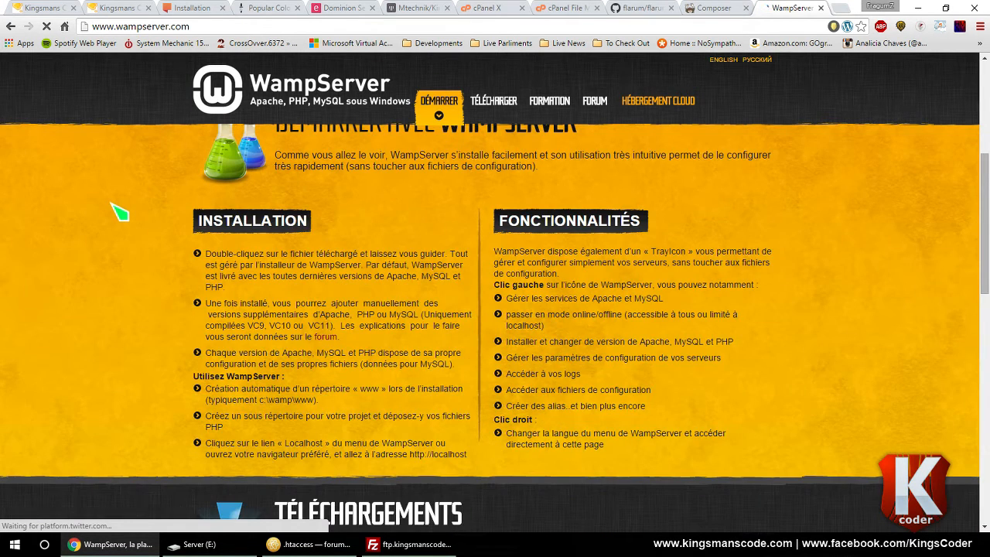
scroll(up, 3)
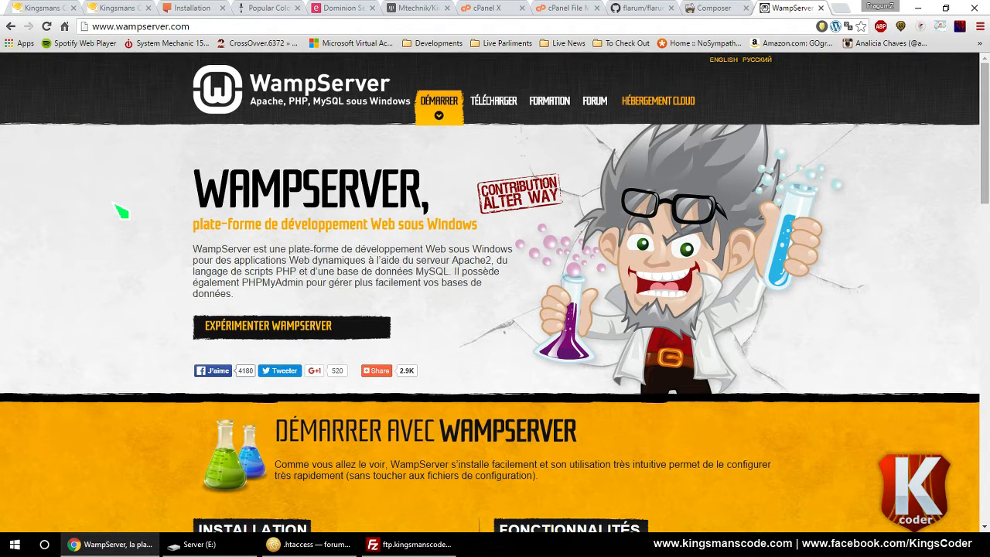
mouse_move(354, 216)
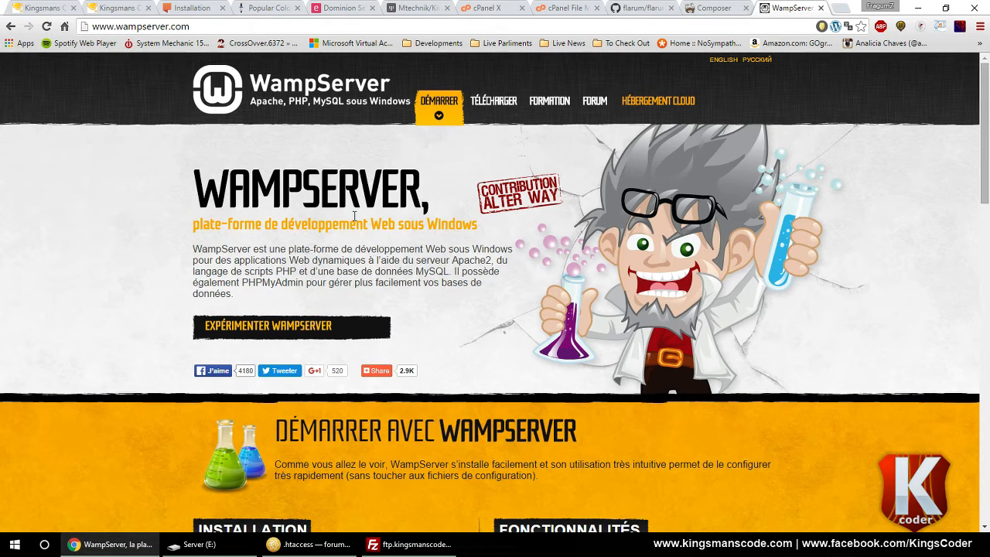
mouse_move(438, 272)
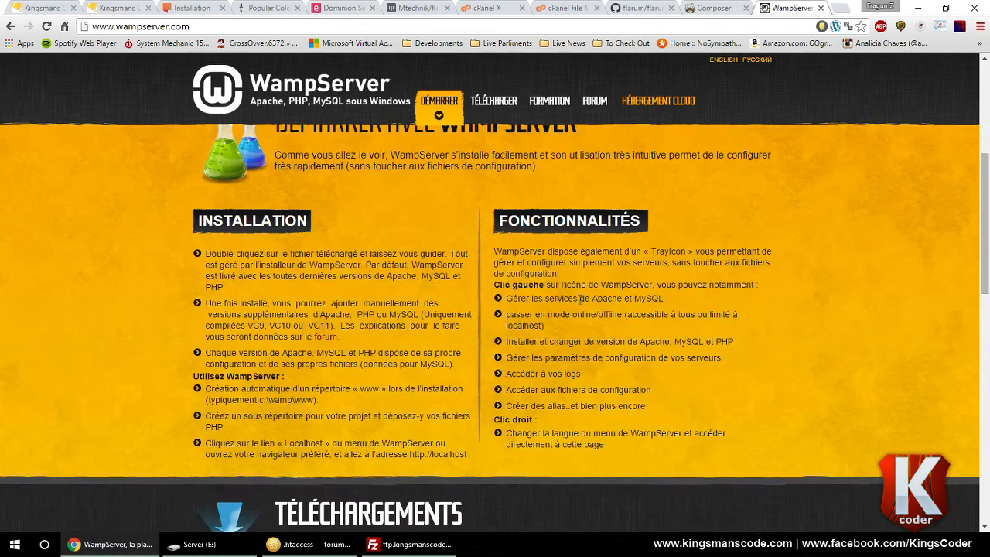
scroll(up, 3)
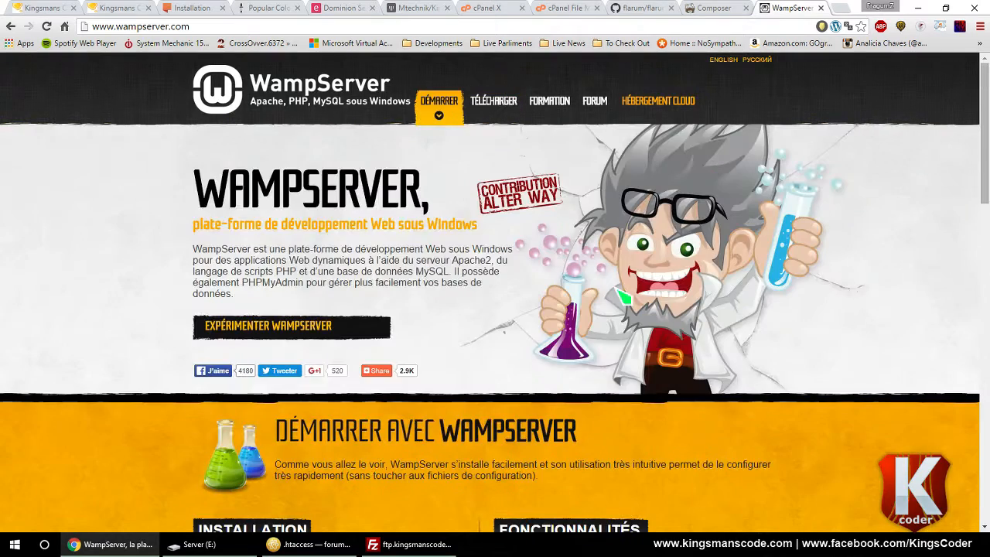
scroll(down, 3)
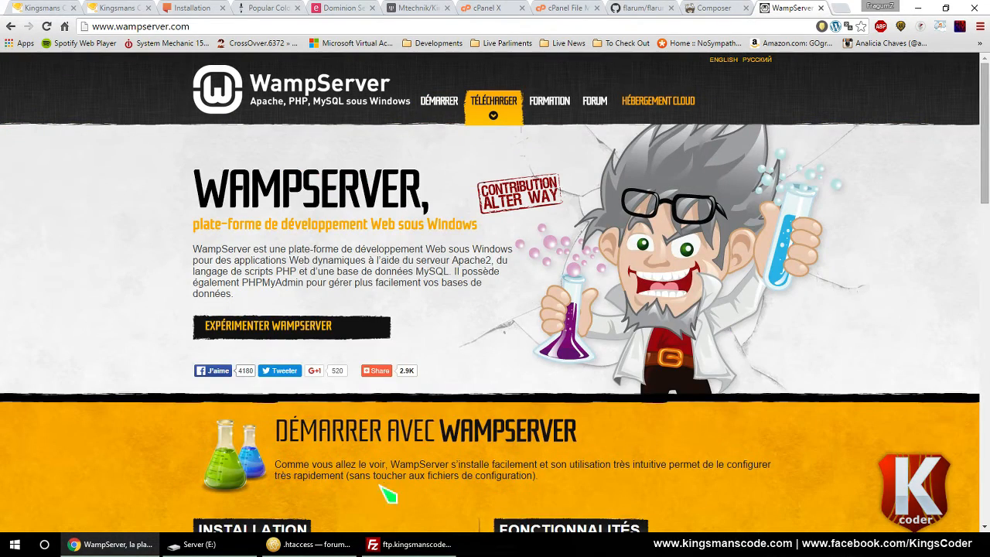
click(193, 544)
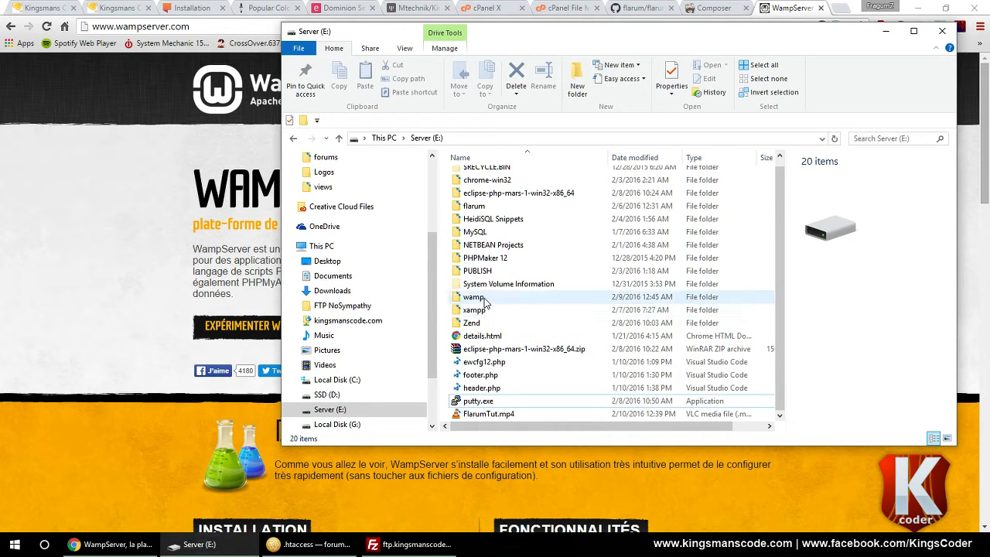
- Navigate File Explorer through Server (E:) > wamp > www into the youtube folder
click(474, 319)
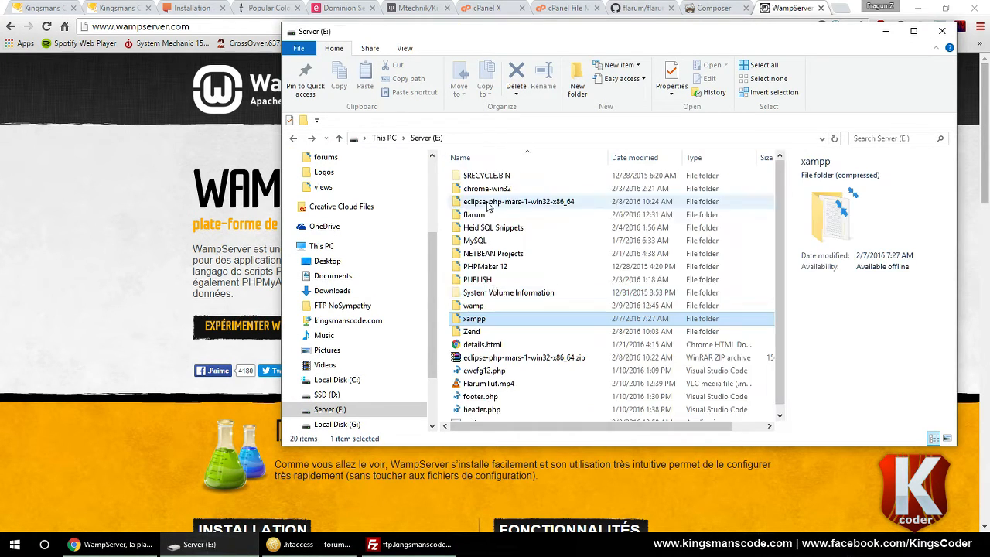
double_click(472, 305)
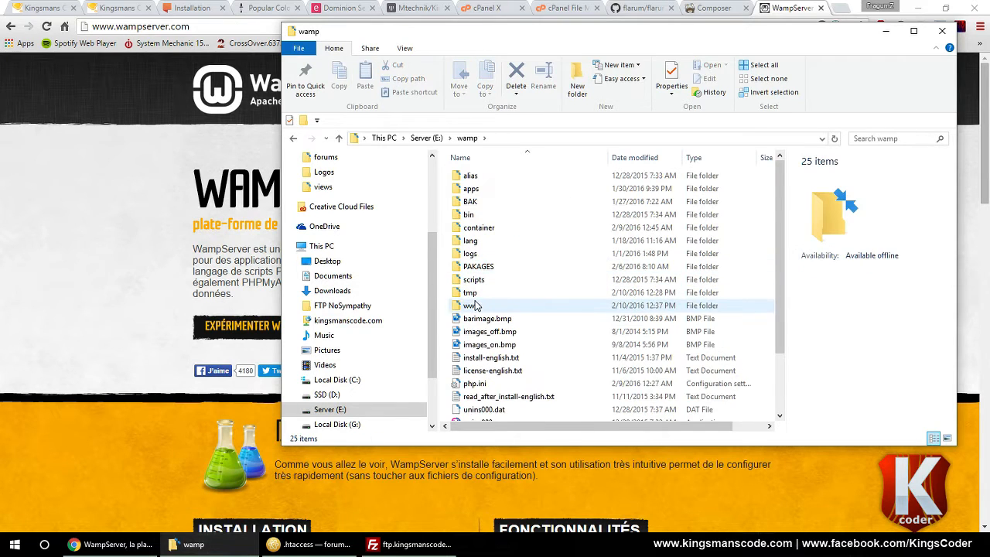
double_click(471, 305)
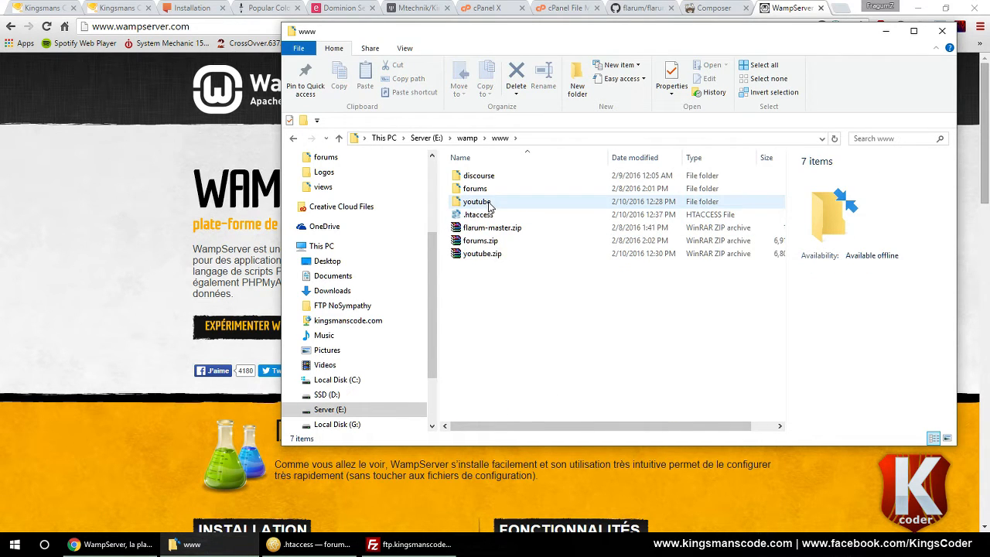
click(477, 201)
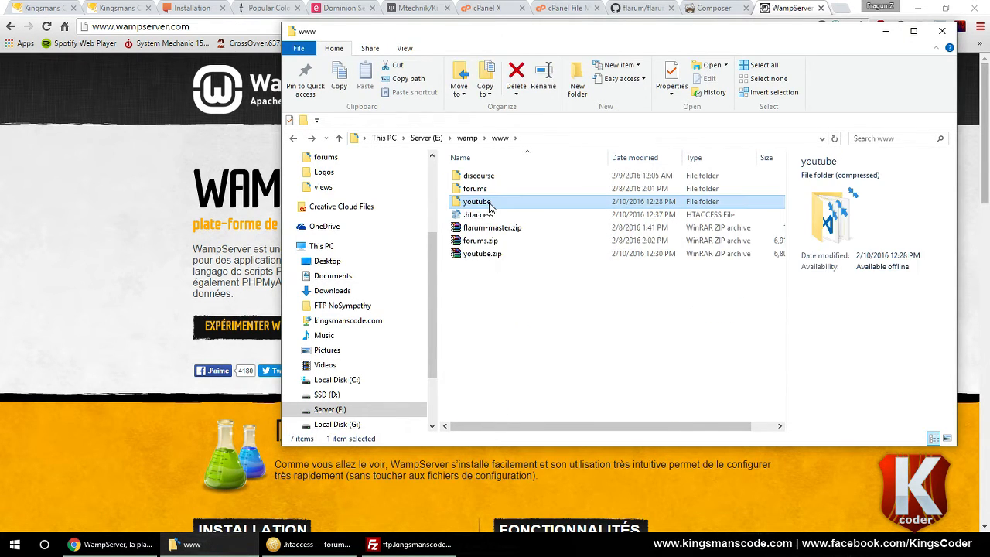
double_click(478, 201)
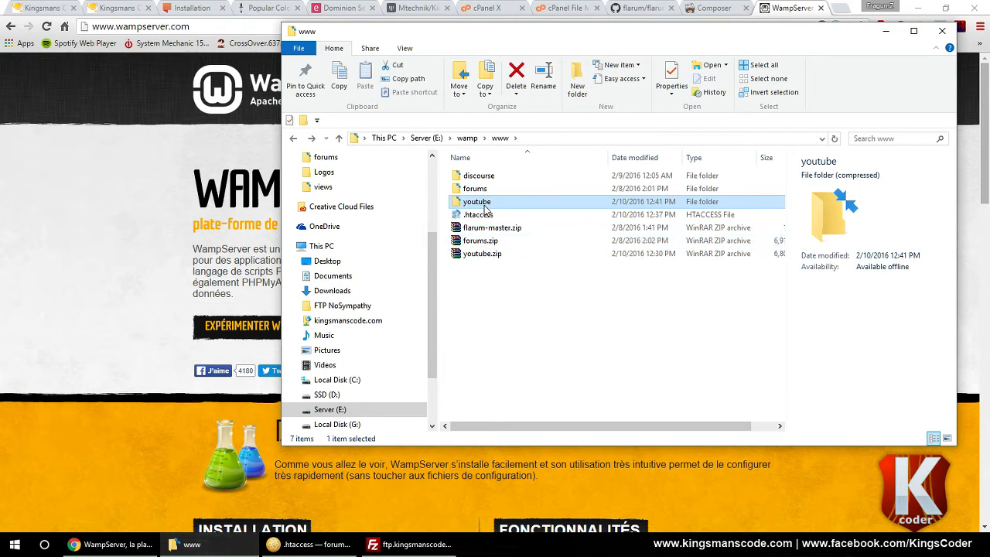
click(474, 188)
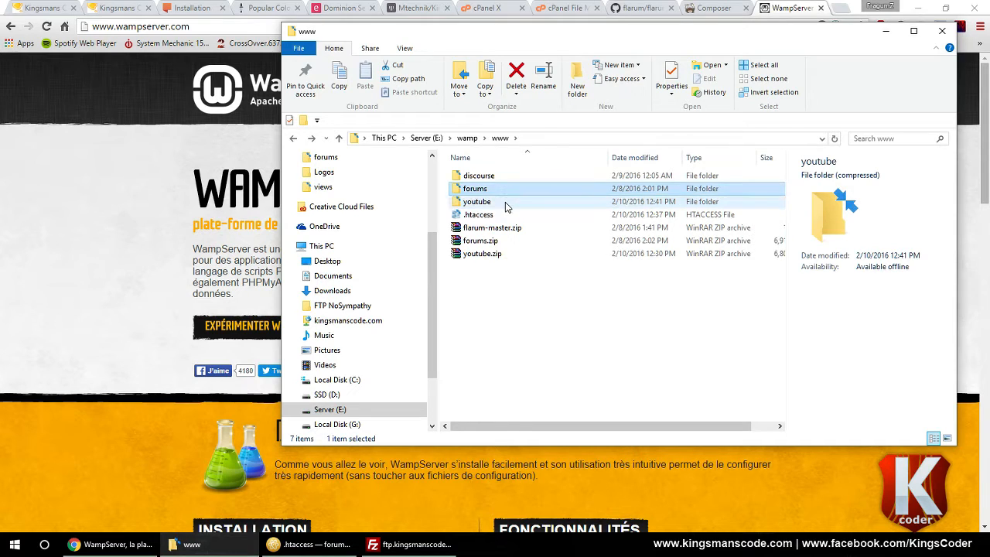
click(477, 201)
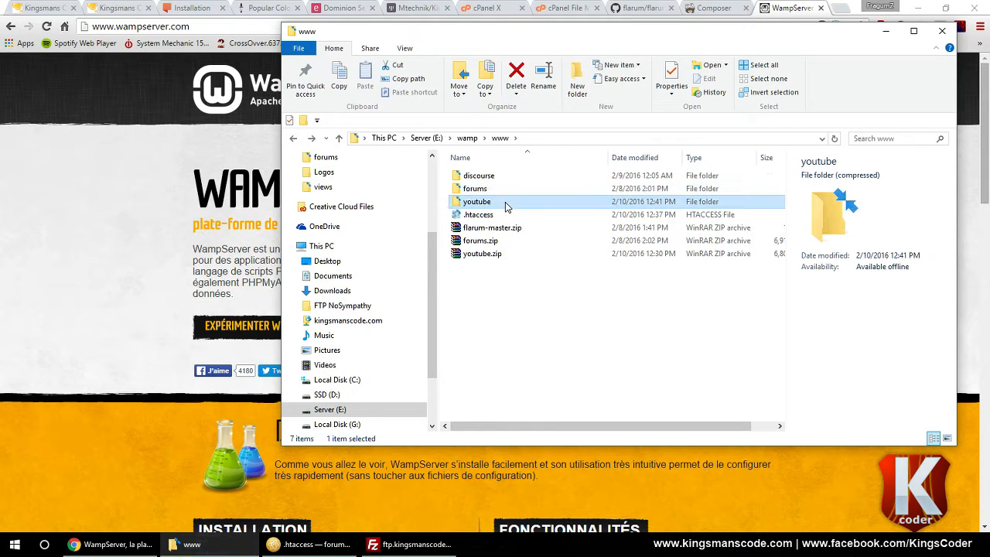
mouse_move(507, 205)
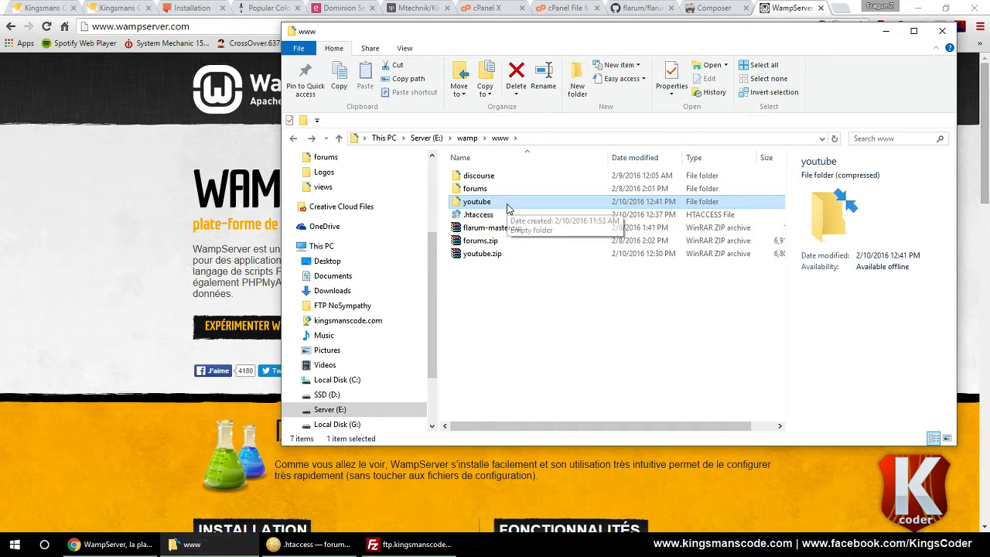
double_click(476, 201)
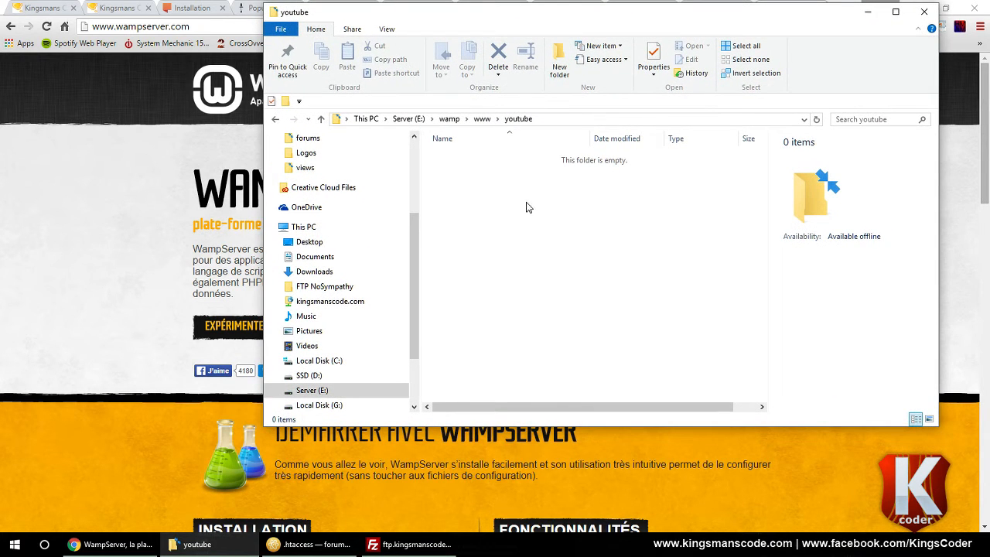
- Launch 'Use Composer here' in the youtube folder and type composer at the prompt
right_click(528, 207)
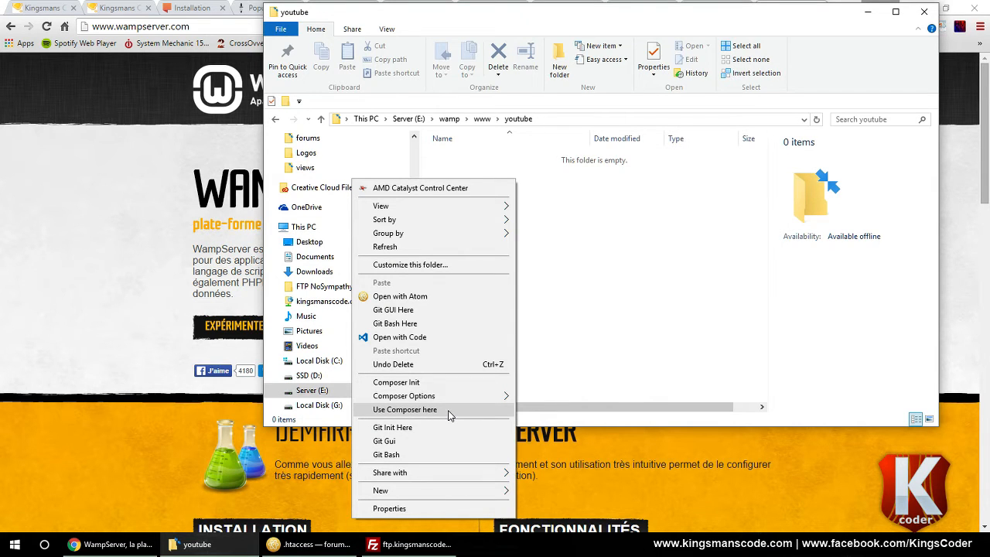
click(404, 409)
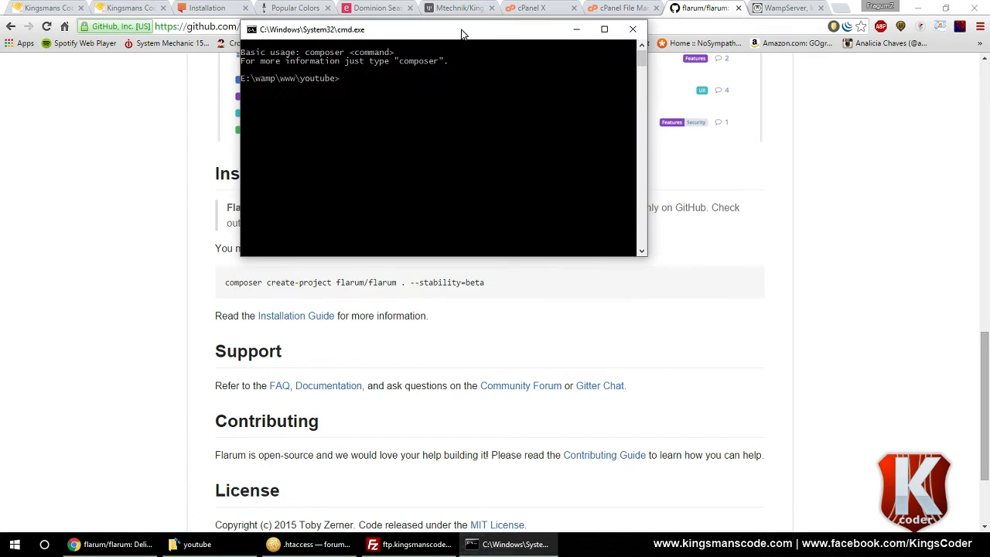
text(c)
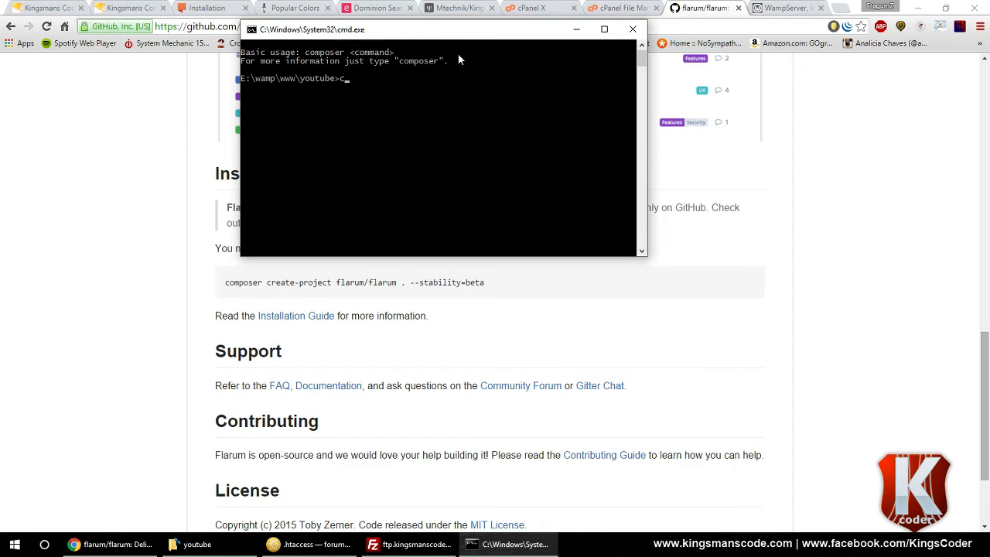
text(omposer)
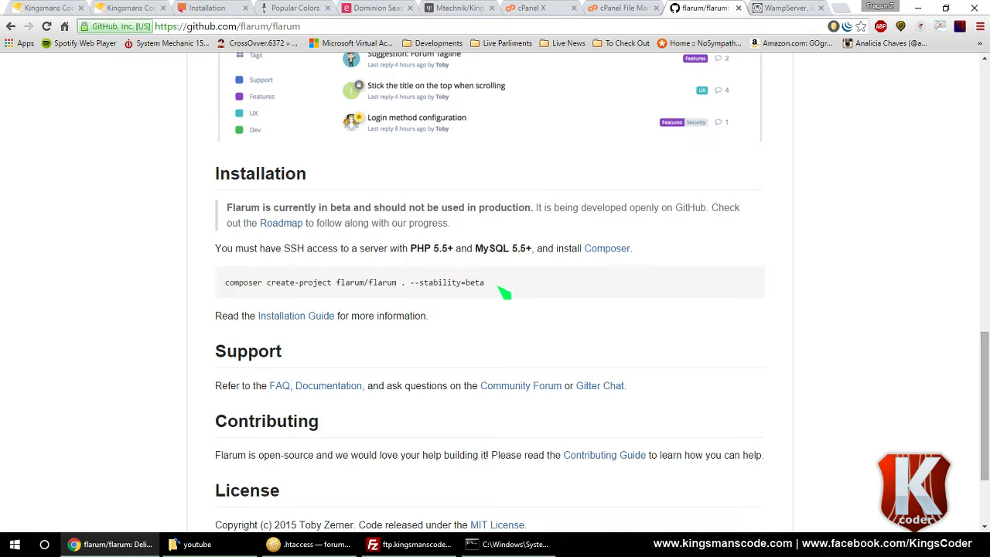
triple_click(354, 282)
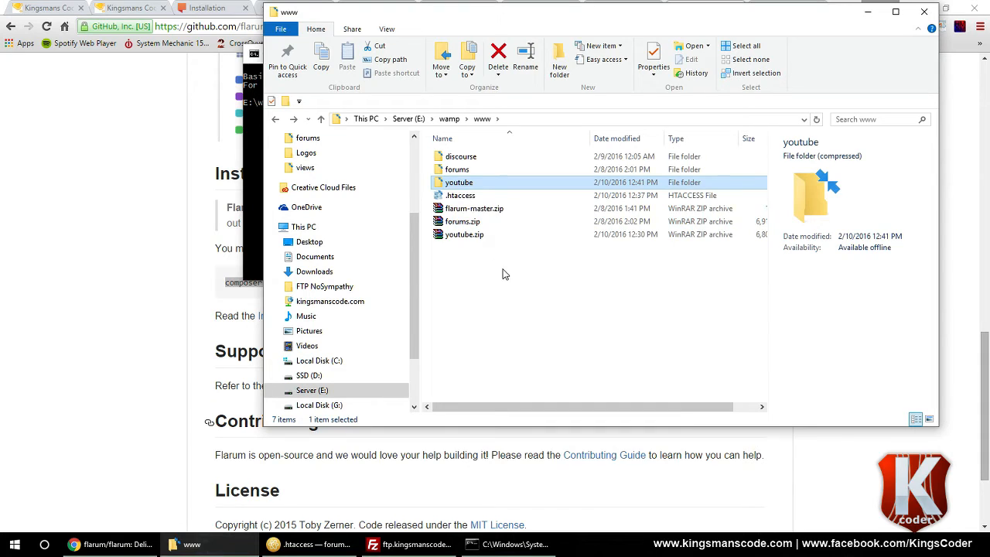
mouse_move(460, 185)
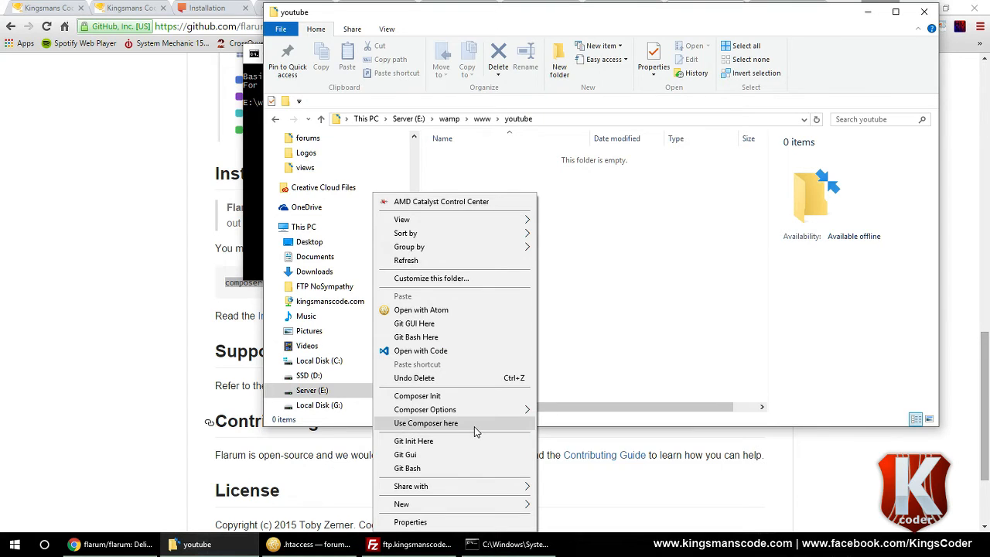
- Run 'composer create-project flarum/flarum . --stability=beta' in the youtube folder's Composer prompt
click(426, 423)
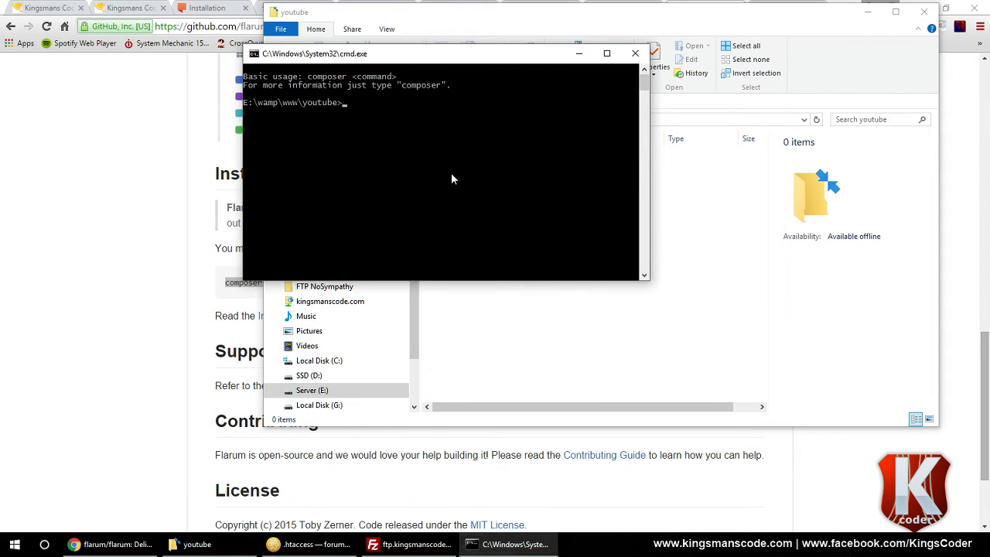
text(composer create-project flarum/flarum . --stability=beta)
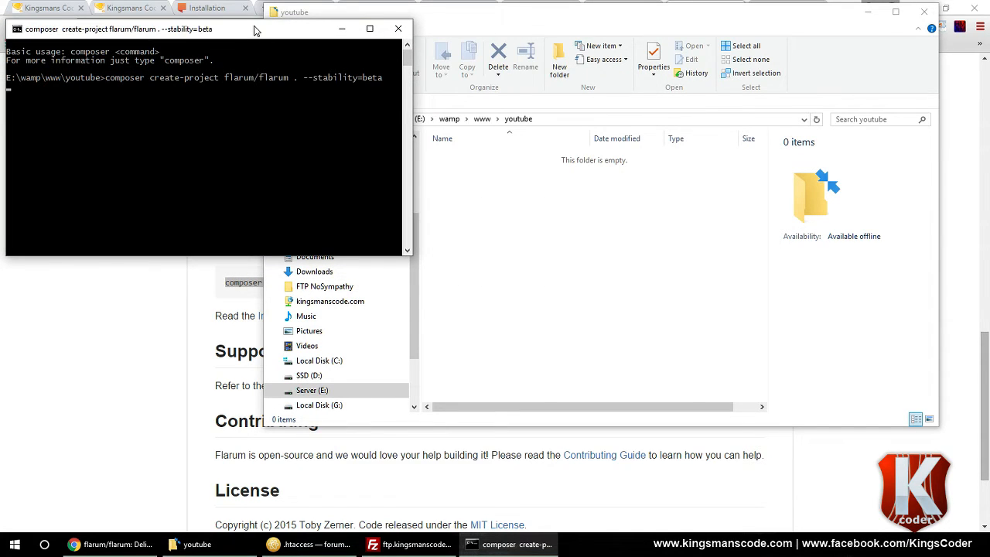
mouse_move(497, 16)
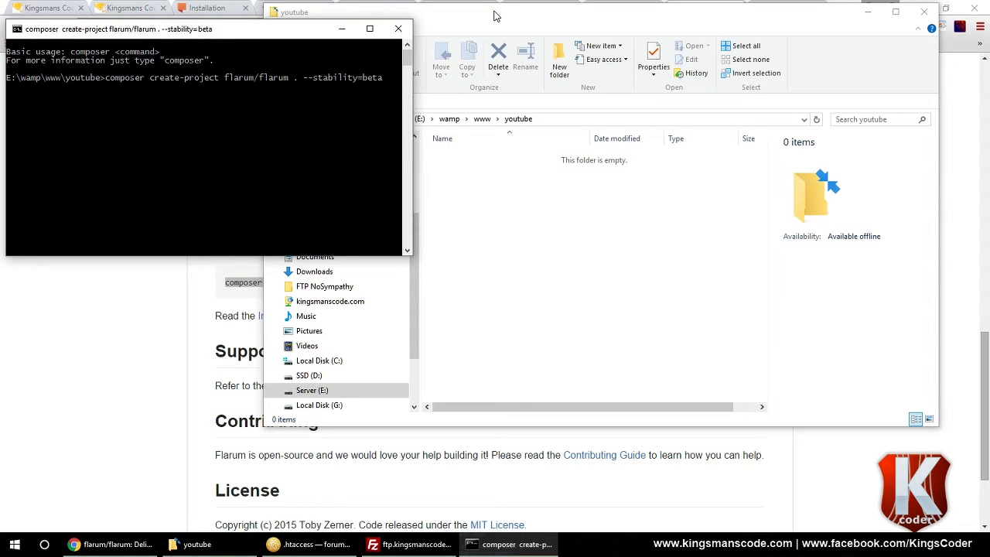
mouse_move(240, 95)
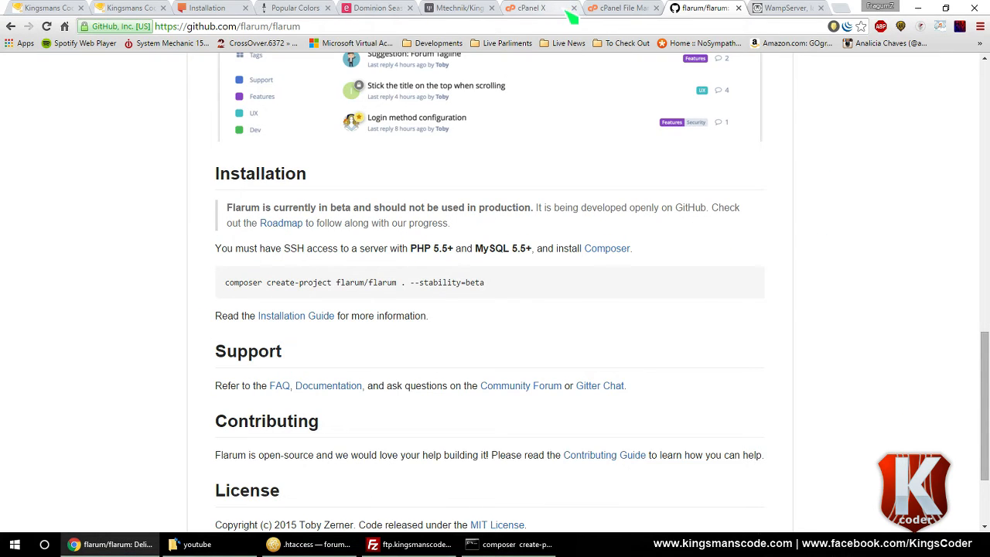
click(529, 7)
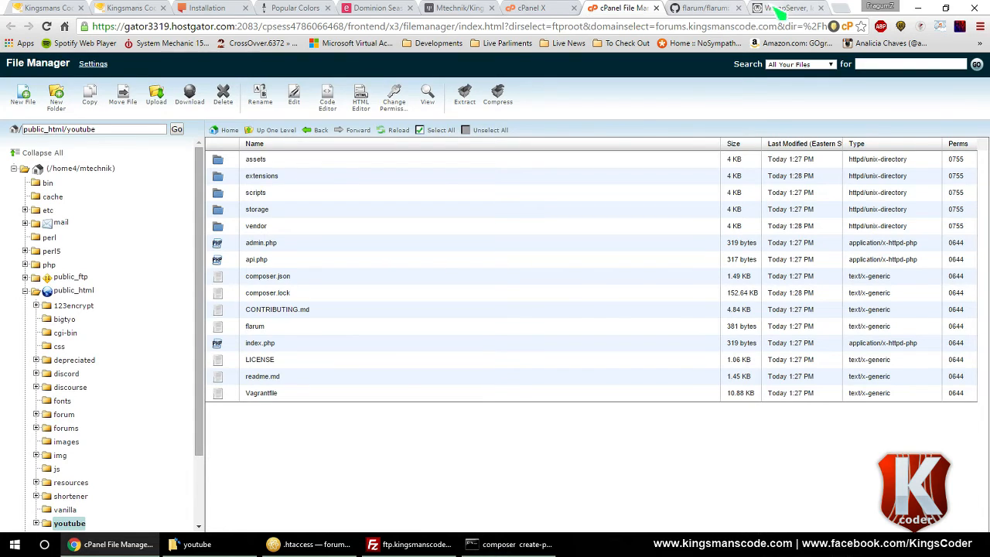
click(785, 7)
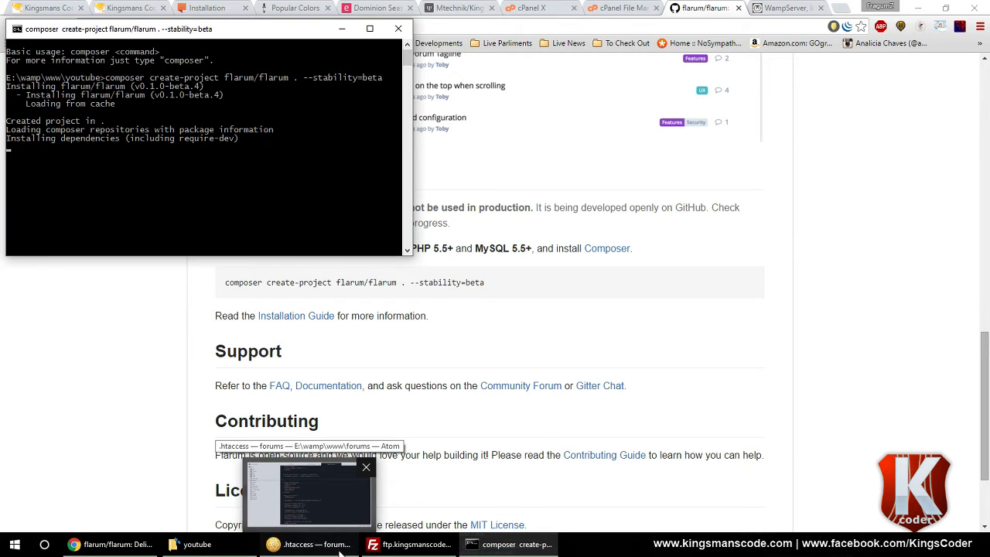
click(309, 544)
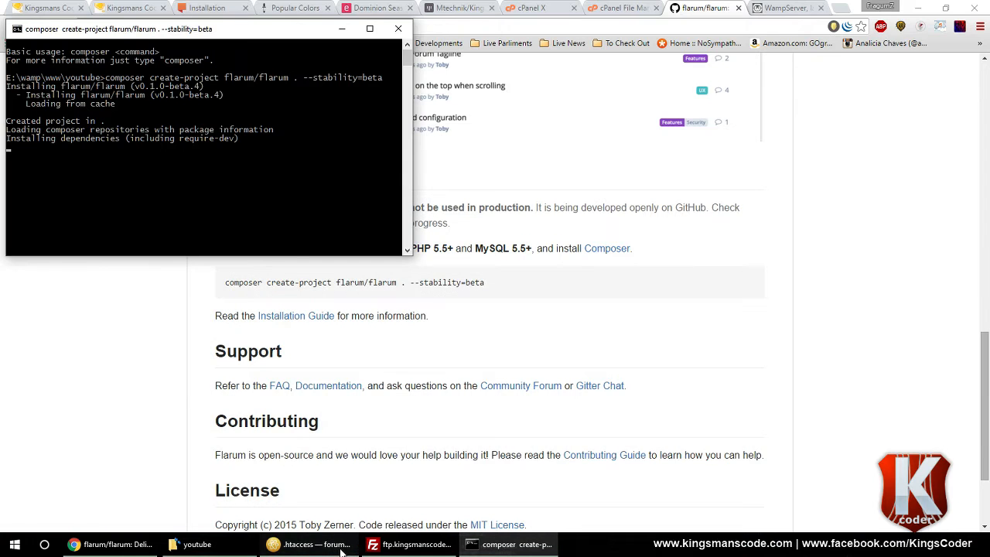
click(408, 544)
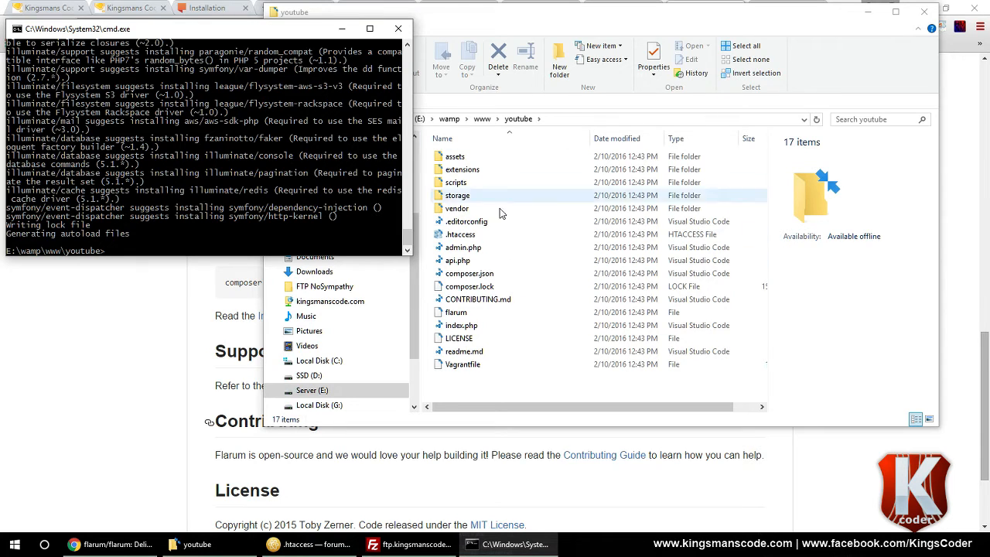
- Check the 17 Flarum items in youtube and enter localhost/youtube in a new tab
click(454, 155)
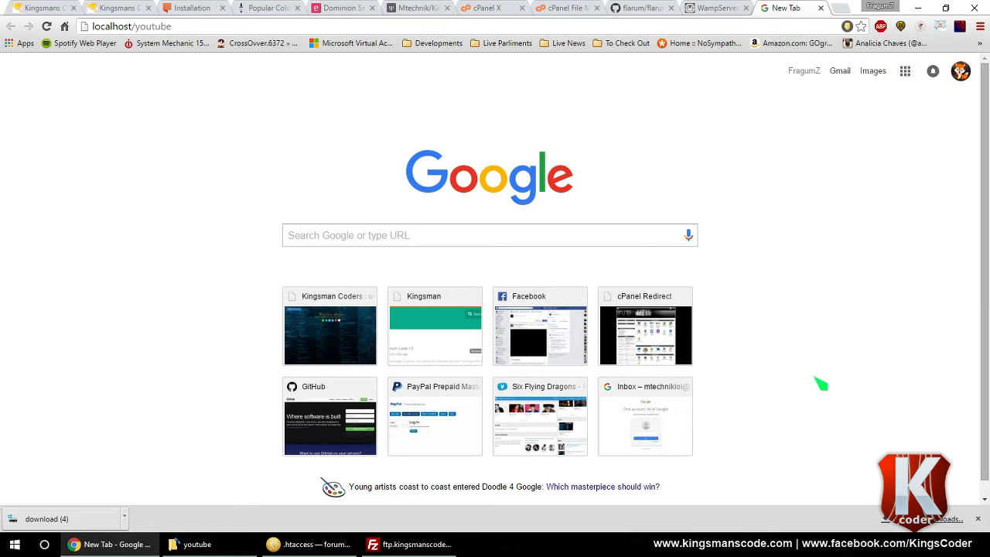
- Load localhost/youtube, check the www folder, and open youtube/ from the localhost listing
click(131, 25)
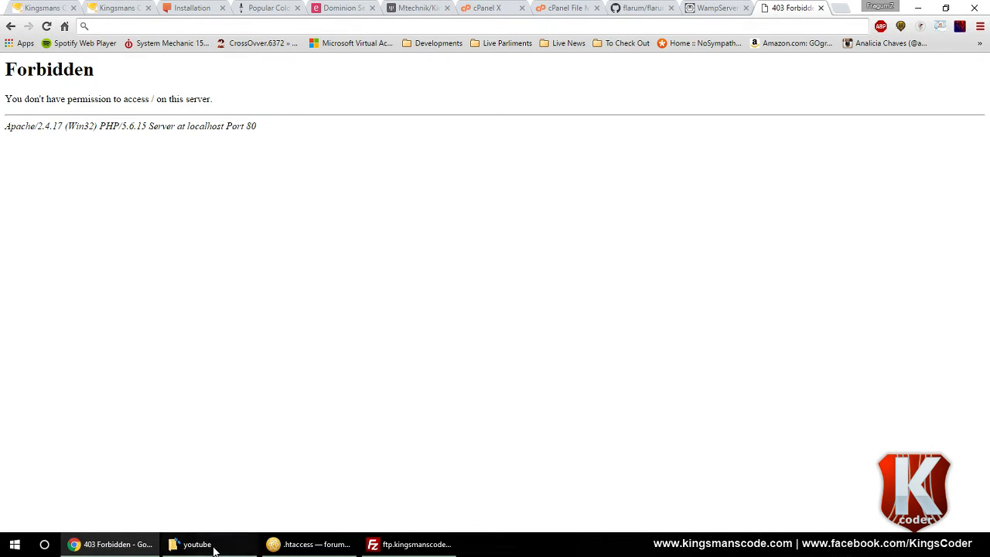
click(197, 543)
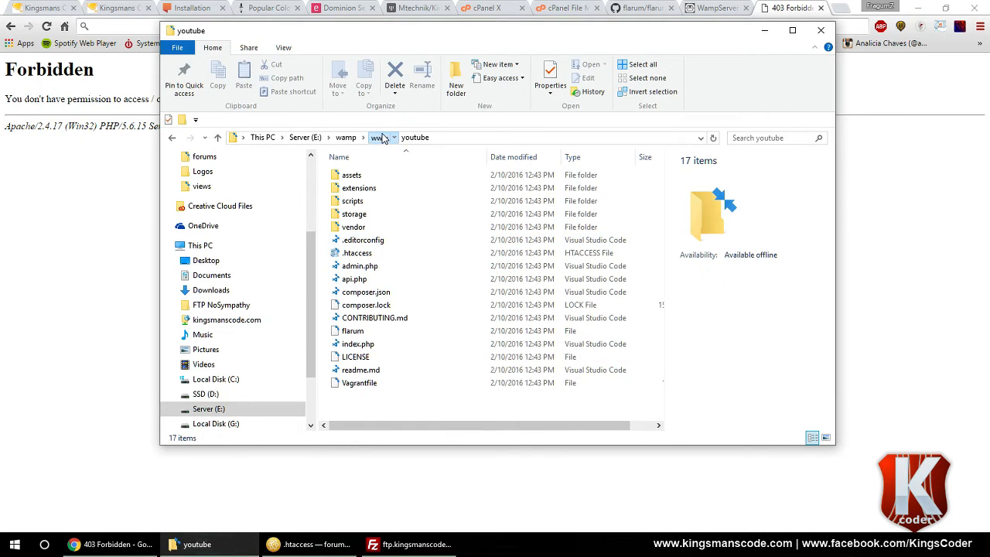
click(378, 137)
text(localhost)
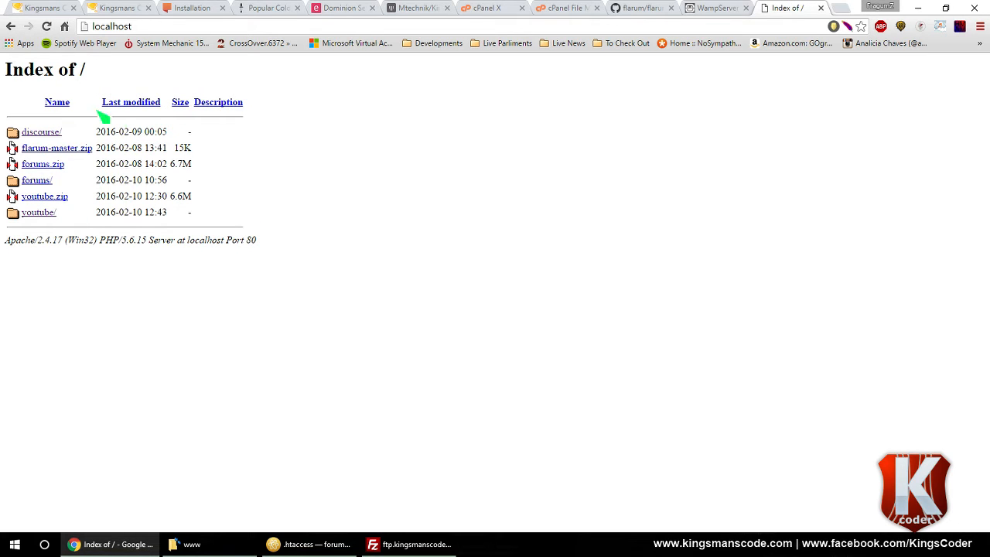
mouse_move(37, 213)
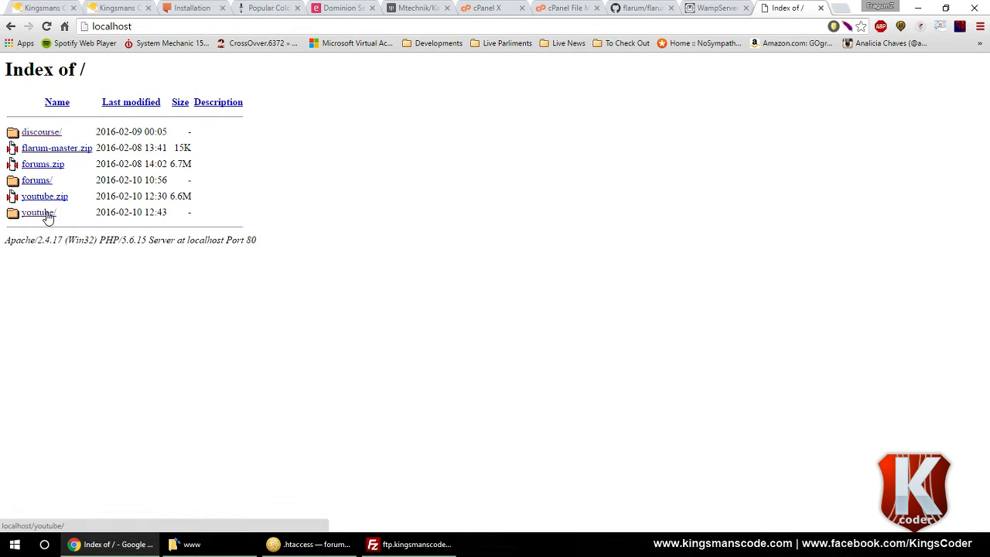
click(37, 212)
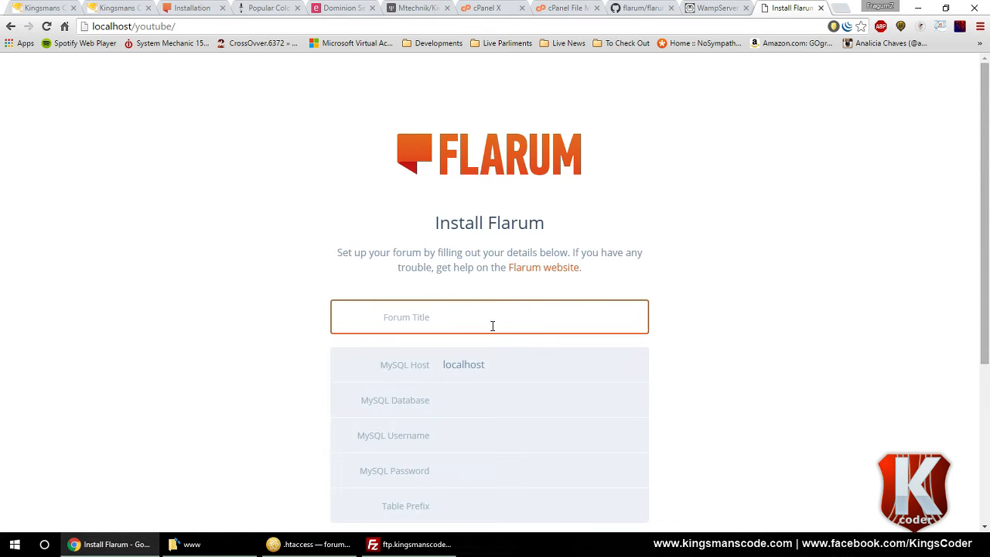
scroll(down, 3)
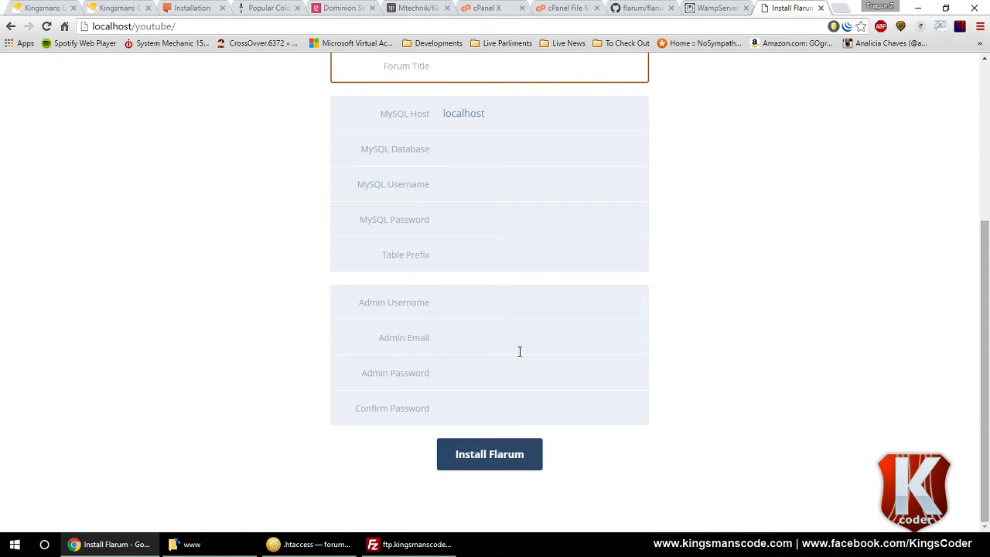
scroll(up, 3)
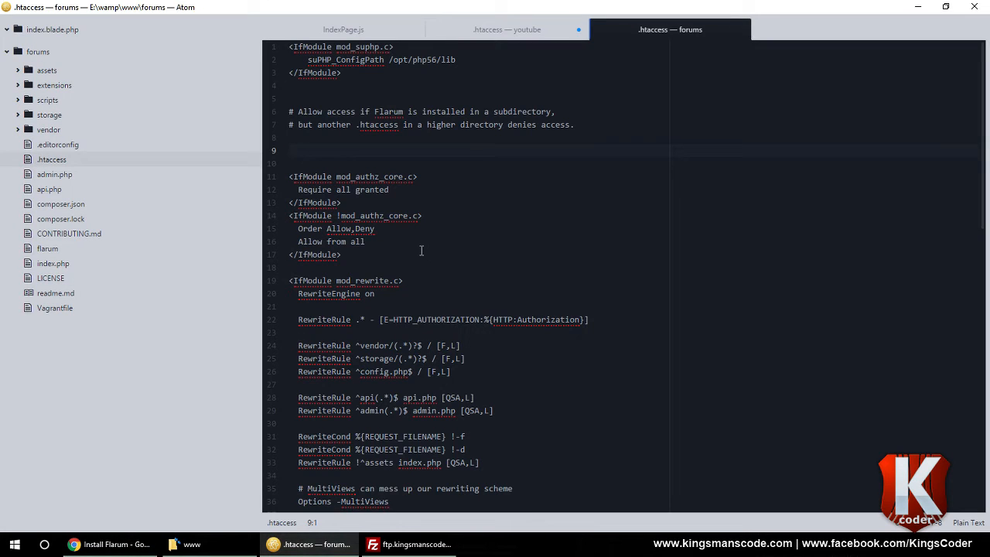
- View the forums .htaccess file in Atom, then the Apache URL Rewriting docs
click(290, 150)
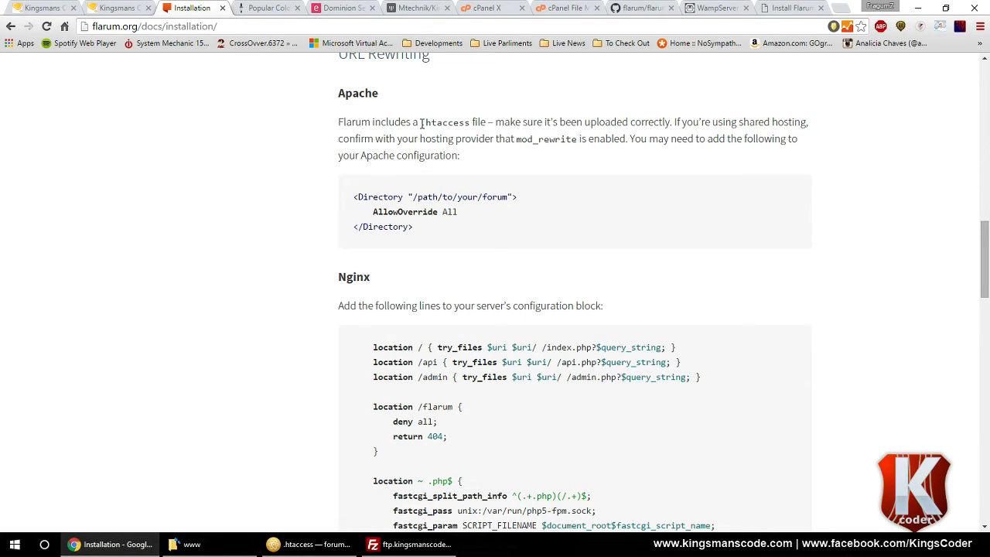
- Select '.htaccess' and the Apache Directory snippet in Flarum's installation docs
double_click(445, 122)
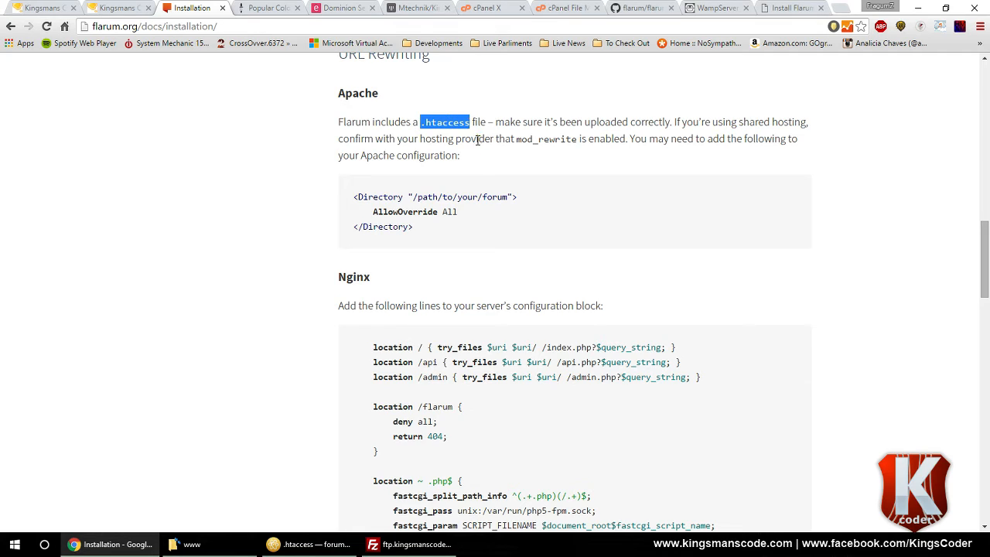
mouse_move(486, 162)
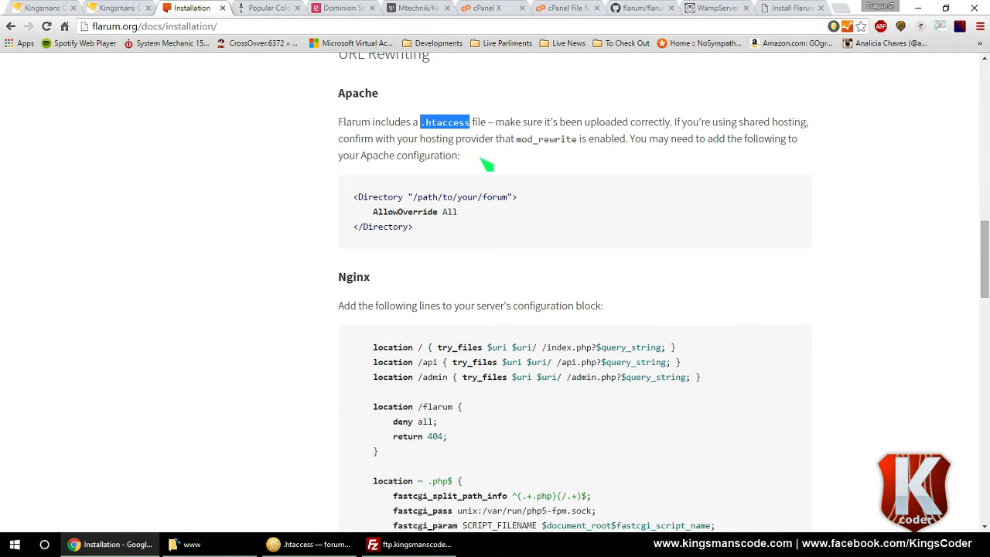
mouse_move(416, 230)
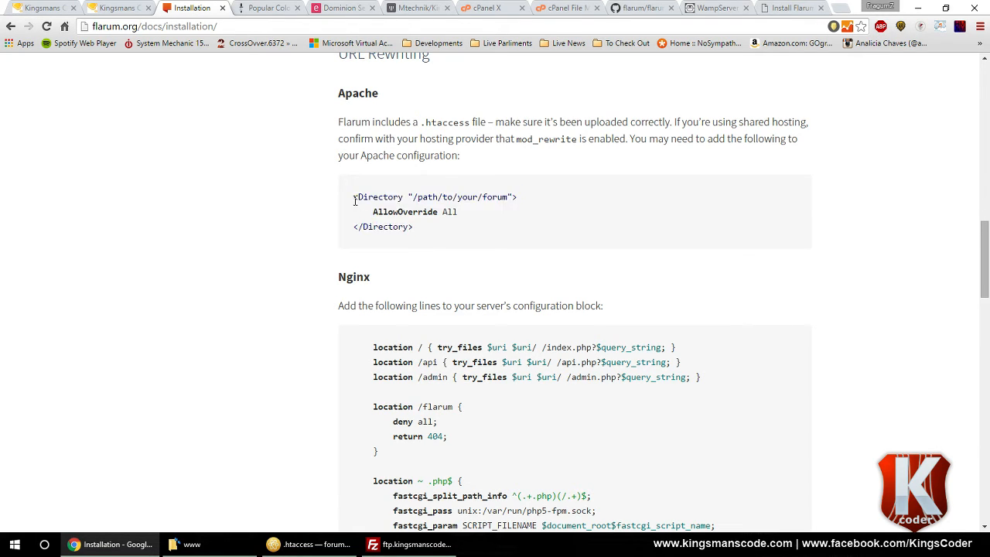
drag(418, 197, 503, 196)
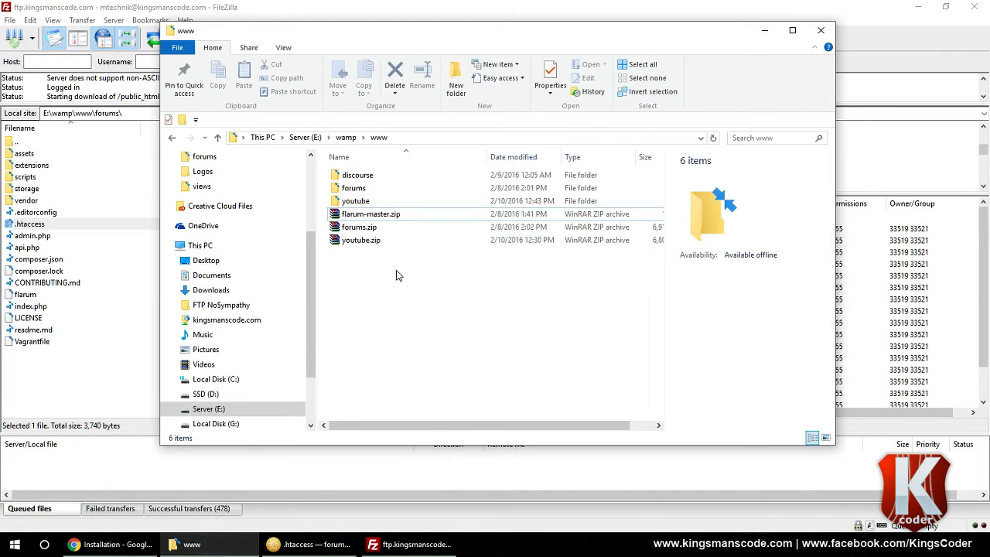
- Check public_html for .htaccess and the youtube folder, then view youtube's Flarum files in File Manager
right_click(355, 201)
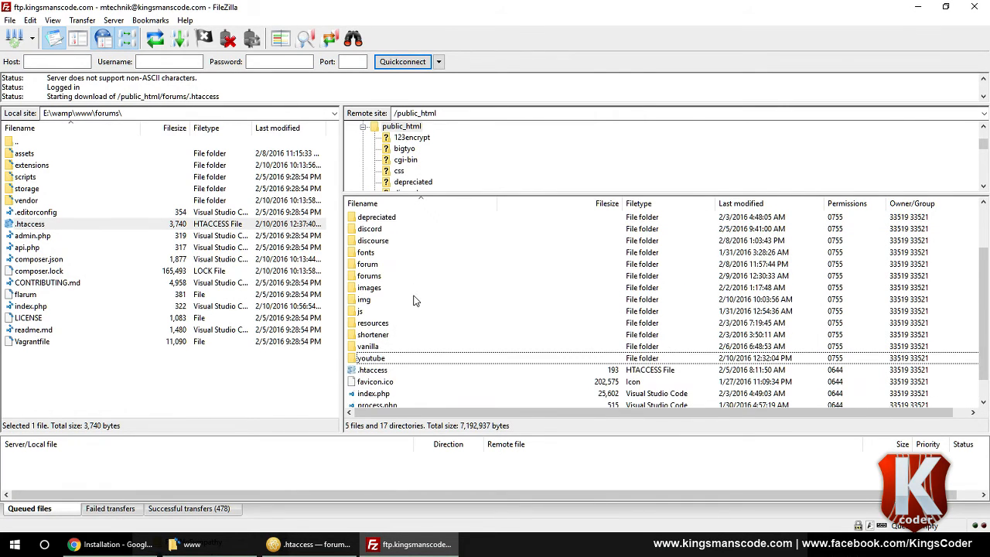
click(372, 345)
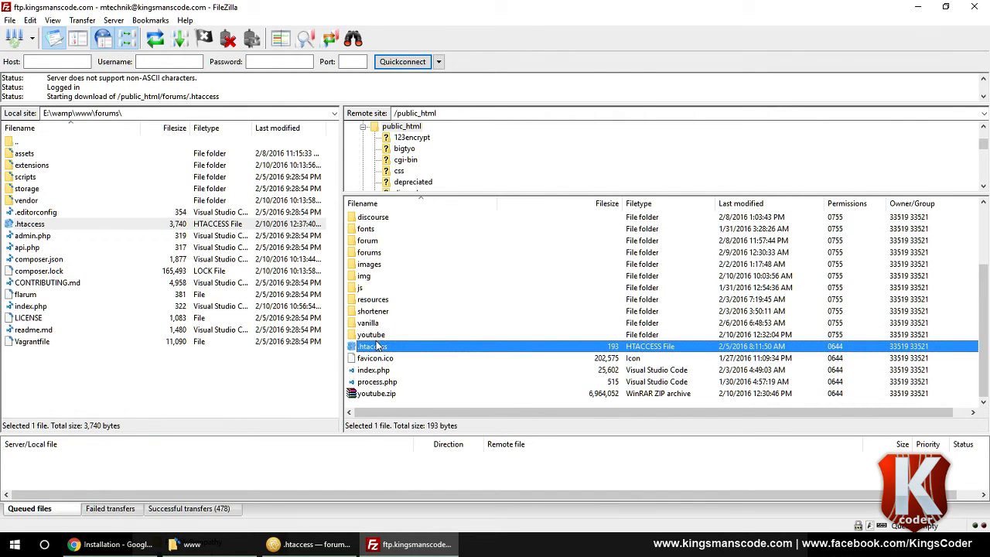
click(372, 334)
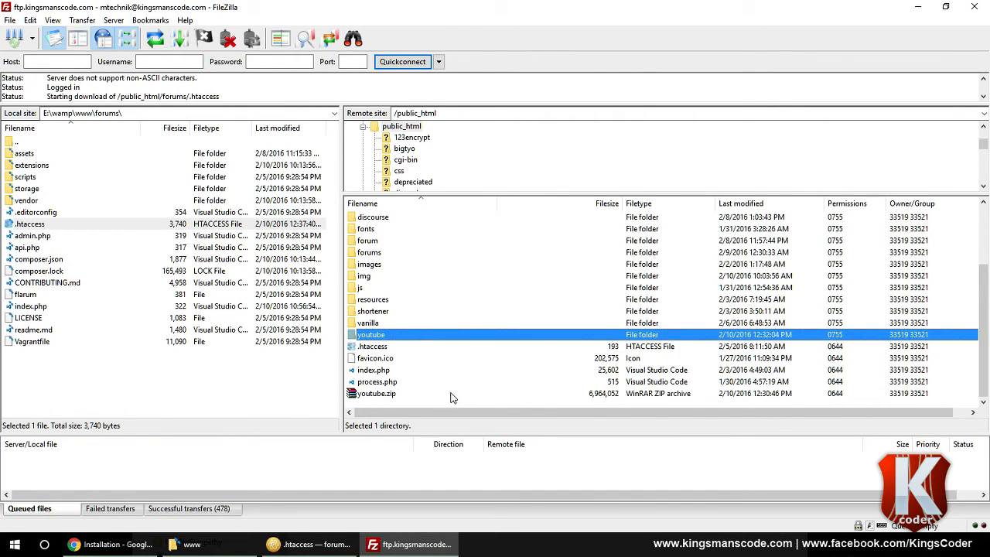
mouse_move(379, 521)
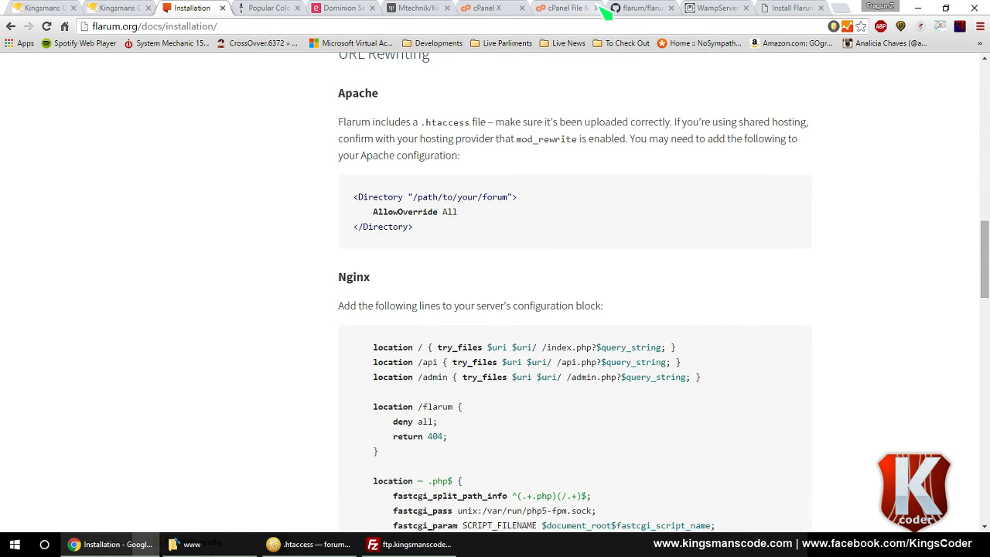
click(565, 8)
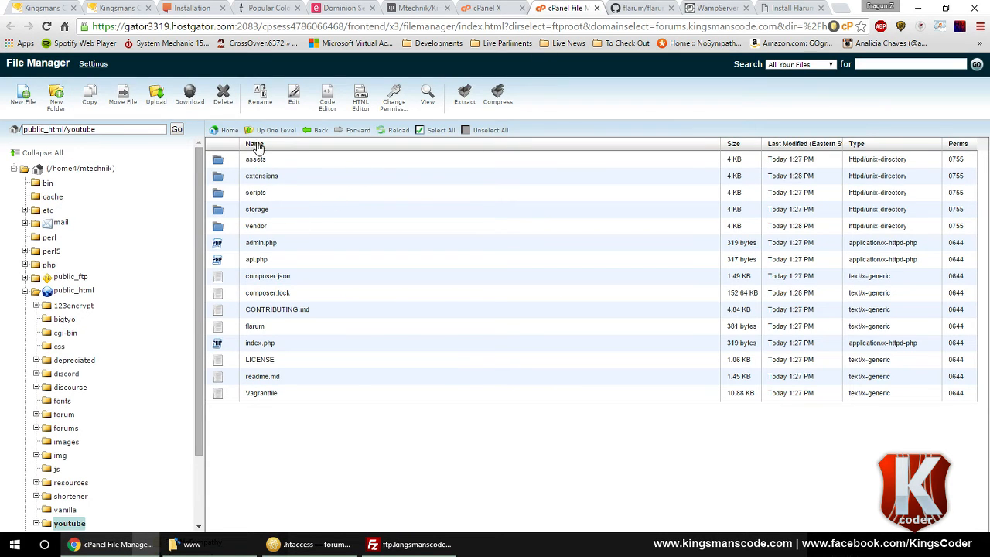
- Delete the error_log file from public_html/forum in cPanel File Manager
click(76, 290)
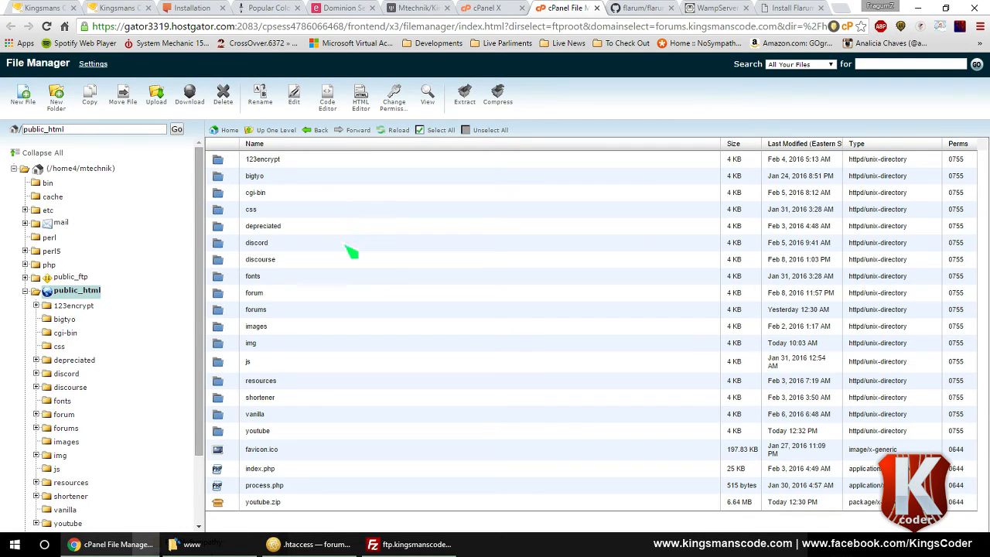
click(262, 501)
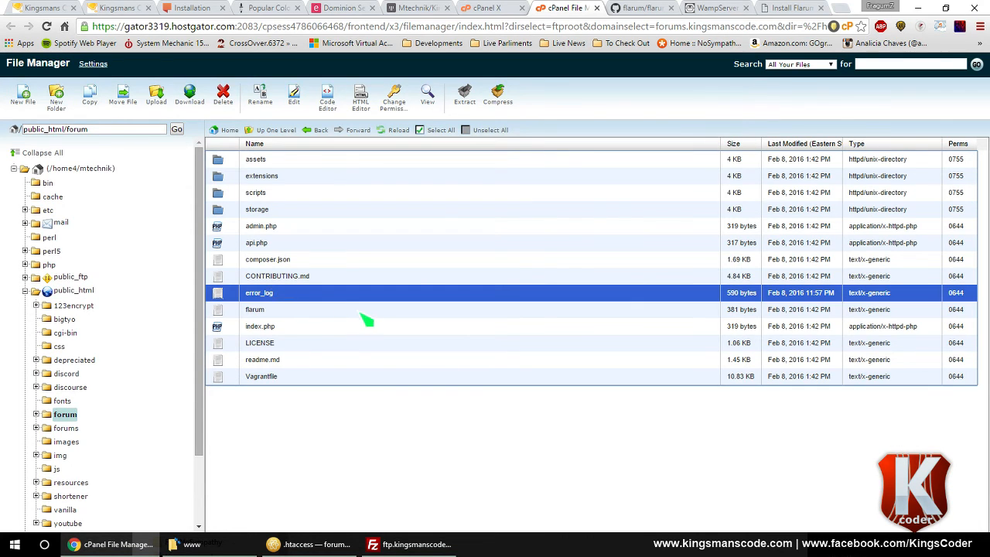
click(222, 95)
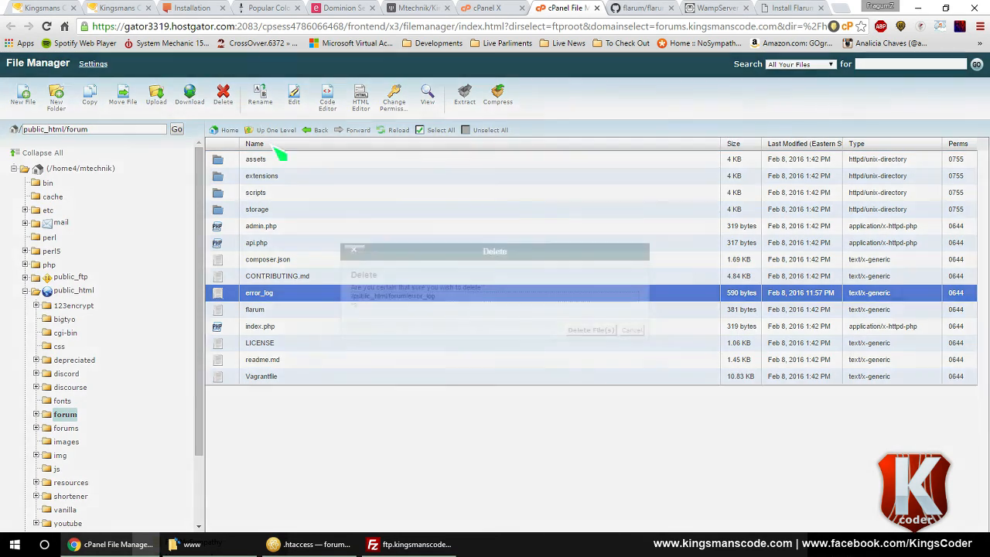
click(591, 329)
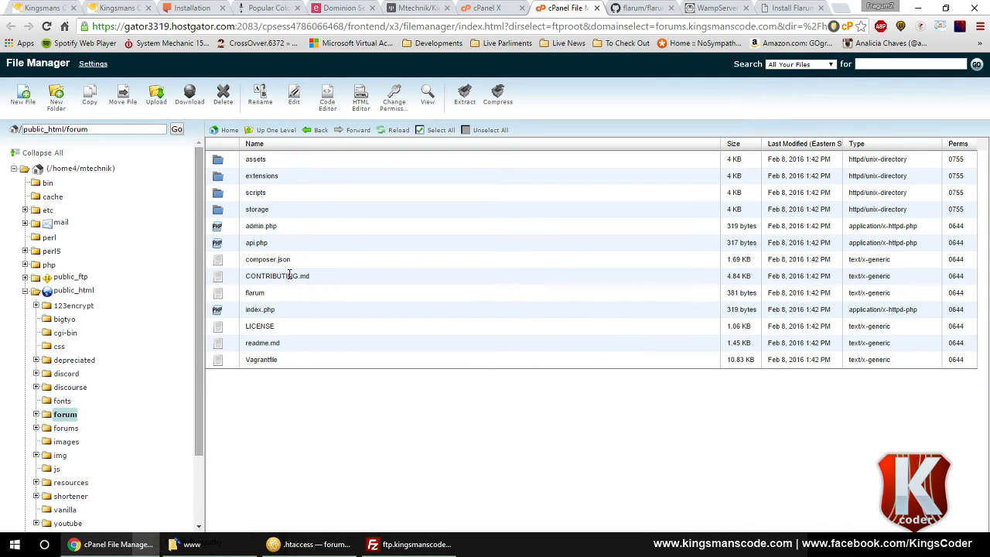
mouse_move(290, 365)
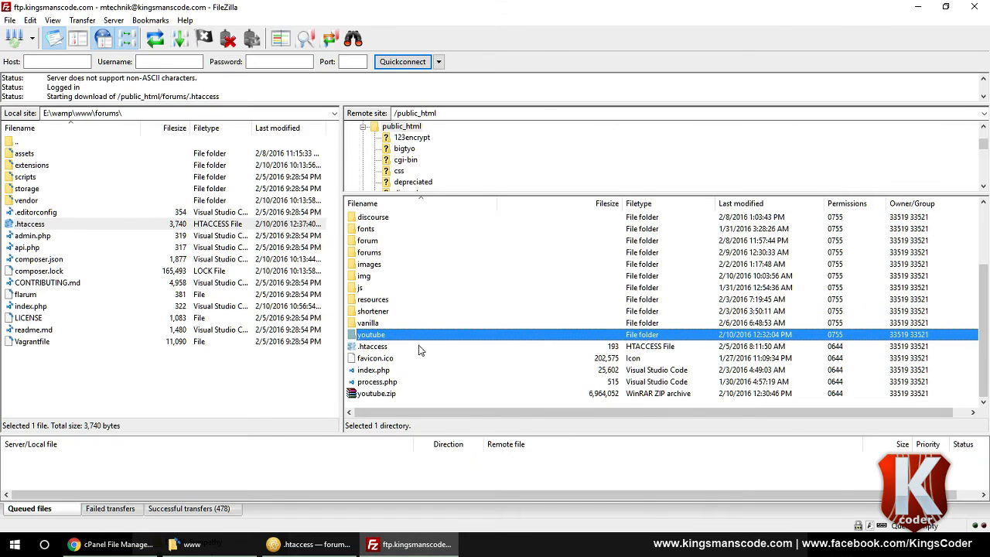
- Compare the remote public_html .htaccess with the forums .htaccess rules, returning to the installation docs
click(373, 346)
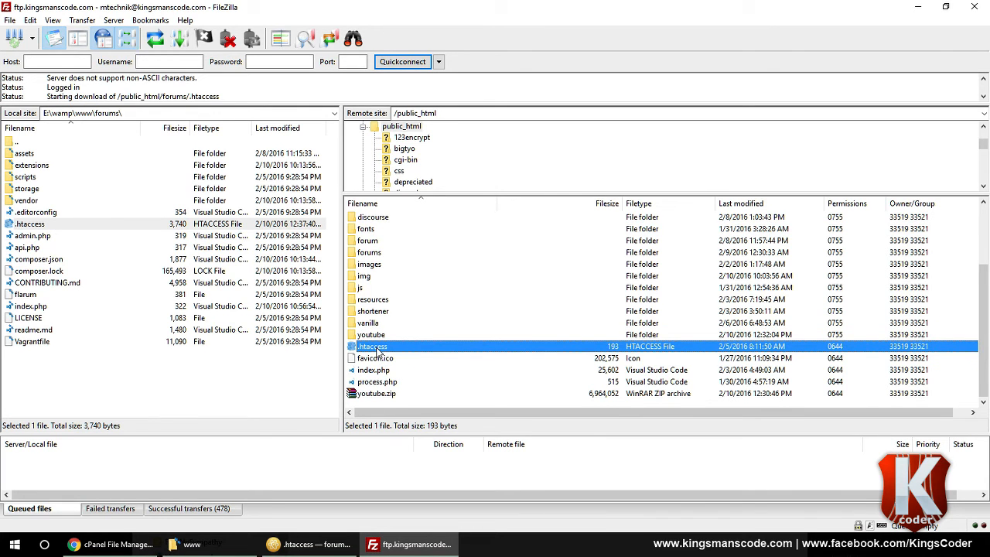
mouse_move(375, 364)
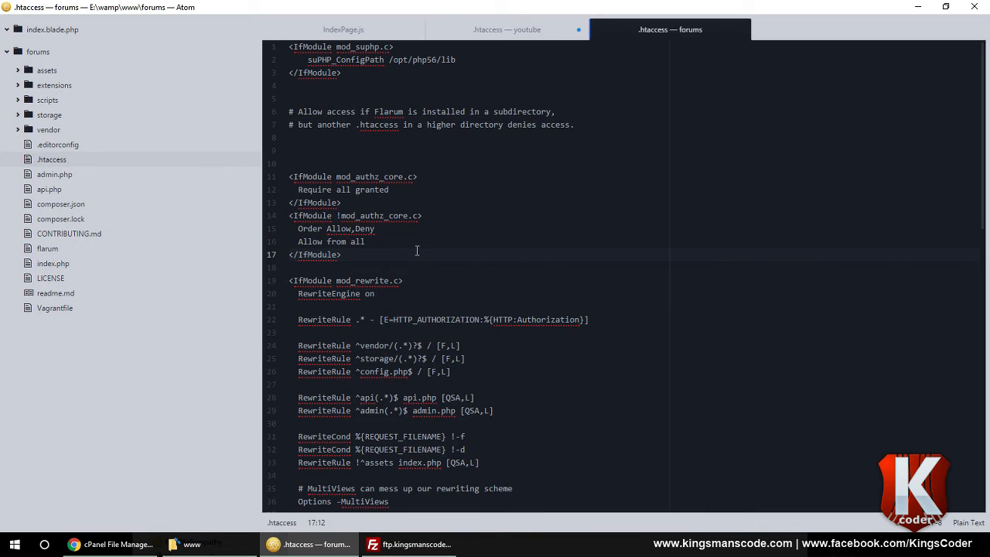
click(316, 254)
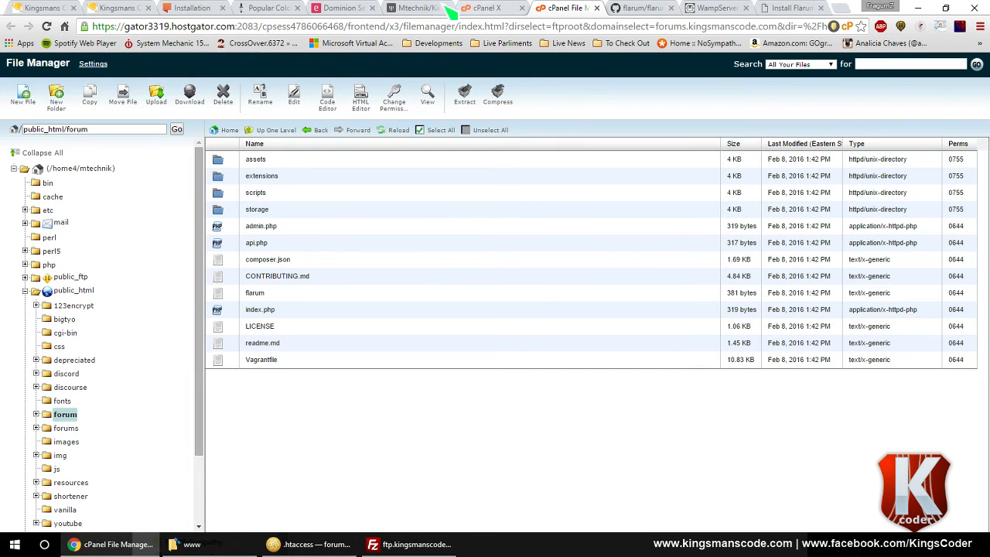
click(639, 8)
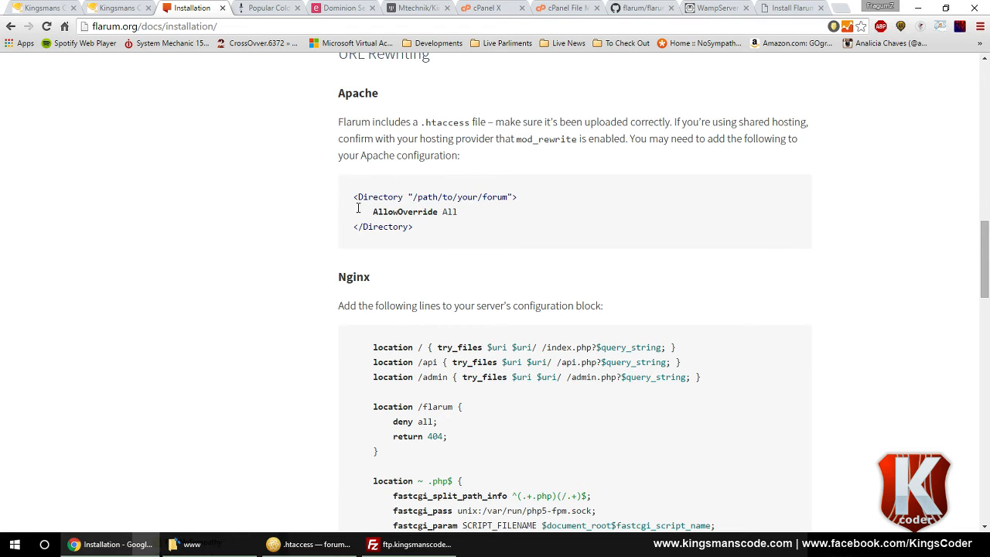
- Reread the Apache <Directory> AllowOverride snippet, then return to the localhost/youtube installer
drag(374, 196, 413, 227)
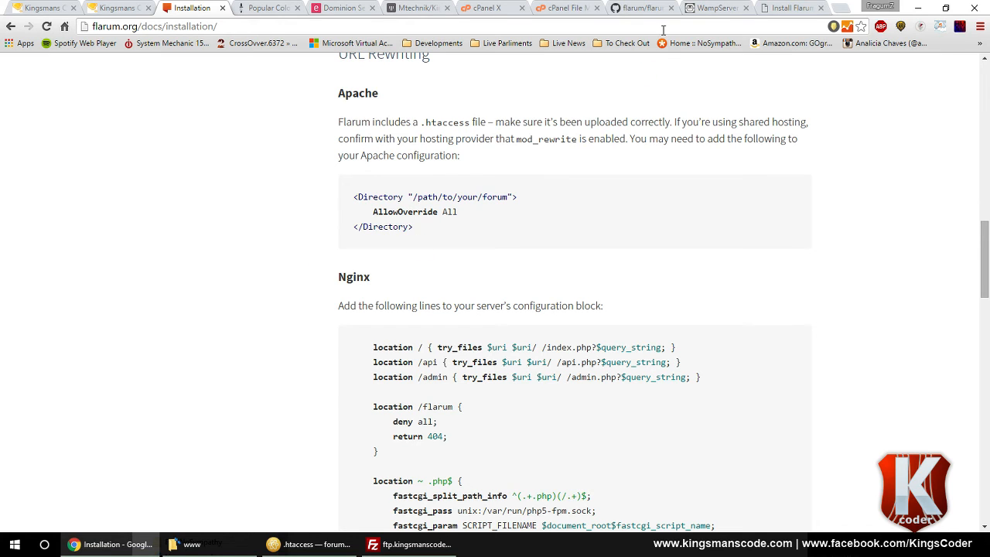
click(789, 7)
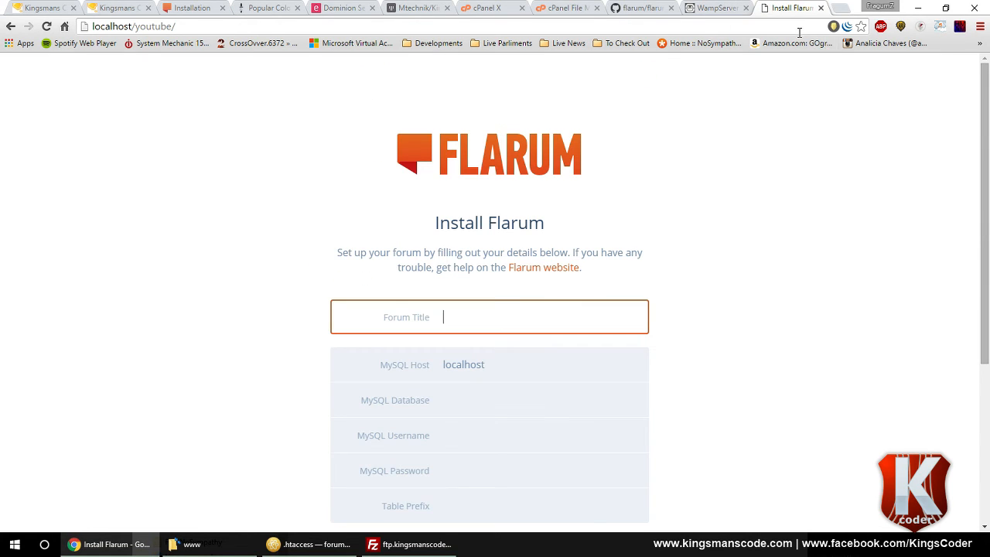
- Glance at the MySQL databases and File Manager tabs, then load kingsmanscode.com/youtube
click(488, 8)
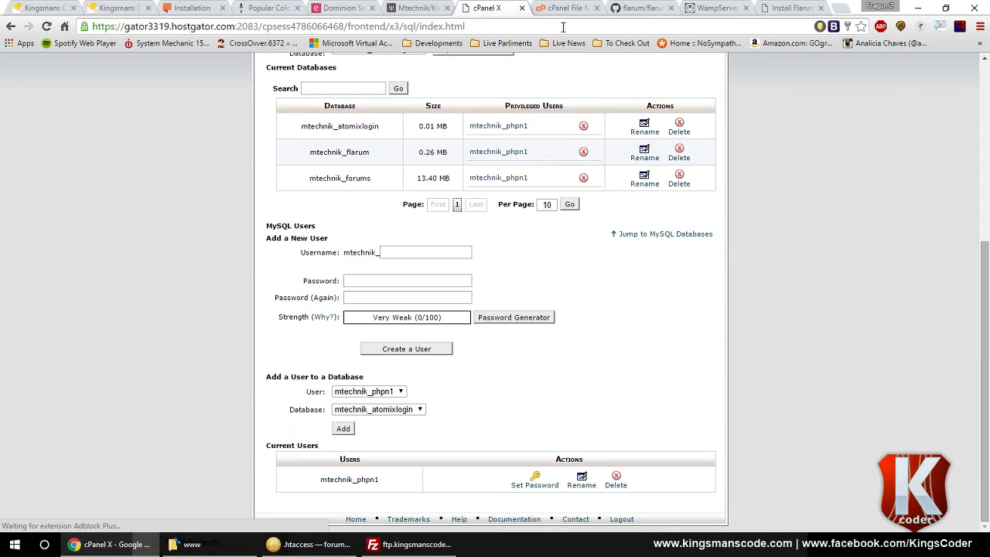
click(488, 8)
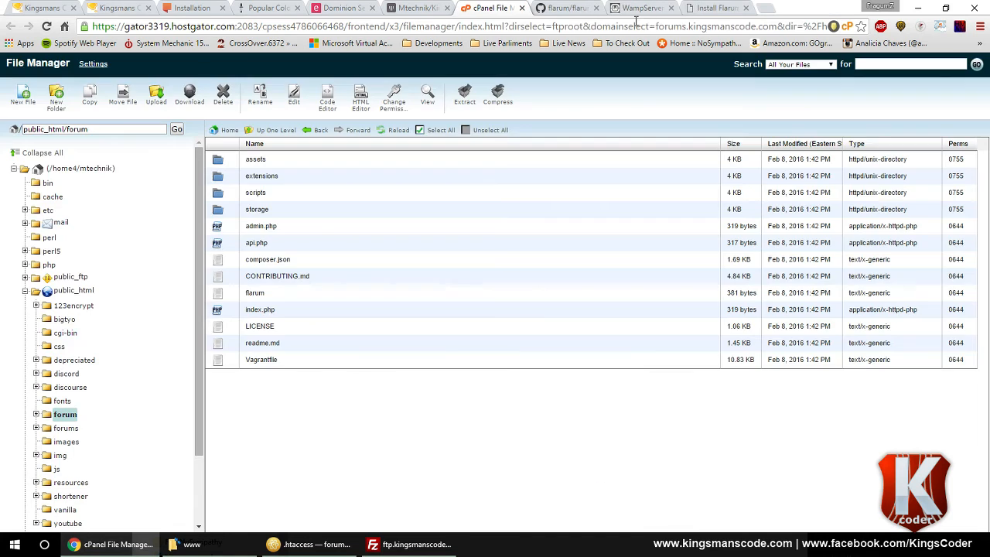
click(766, 8)
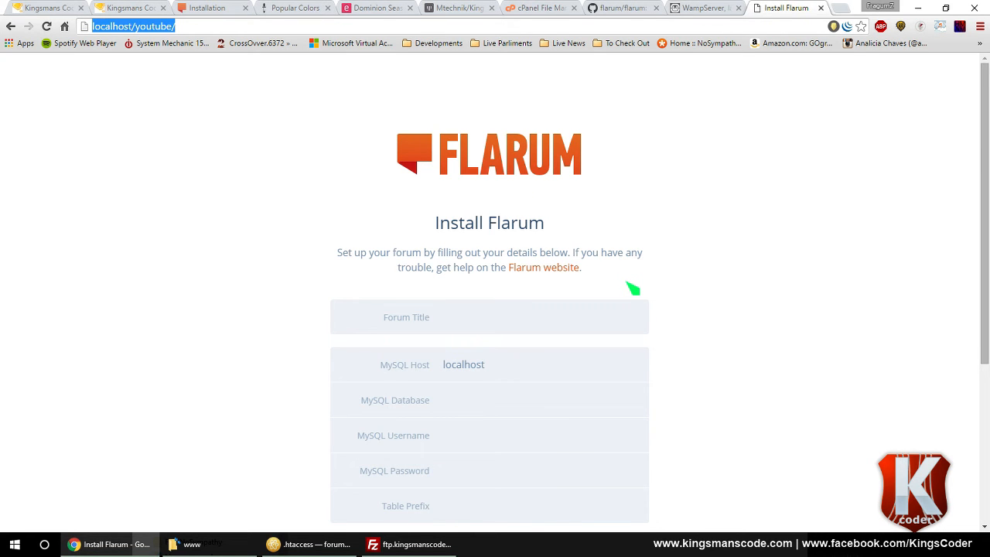
text(kingsmanscode.com/)
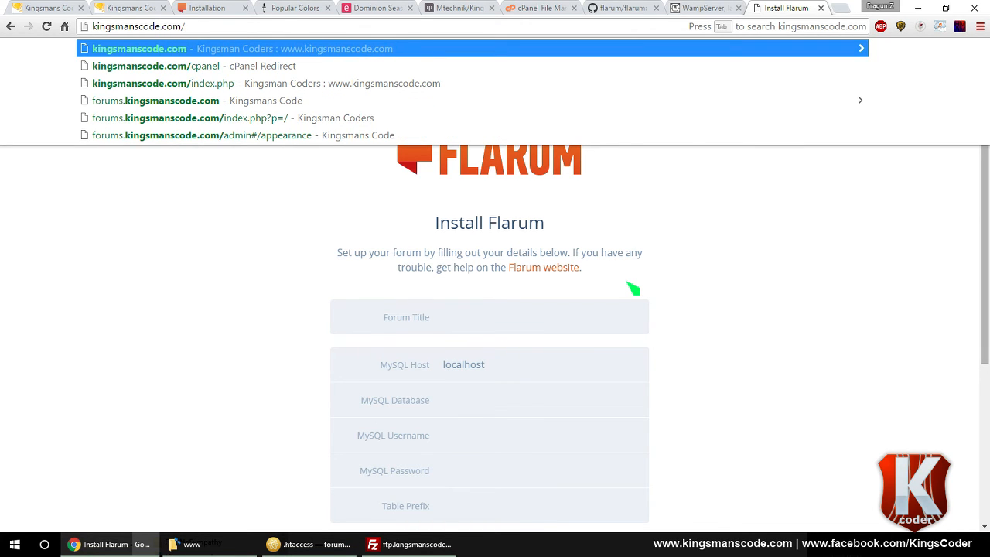
text(youtube/)
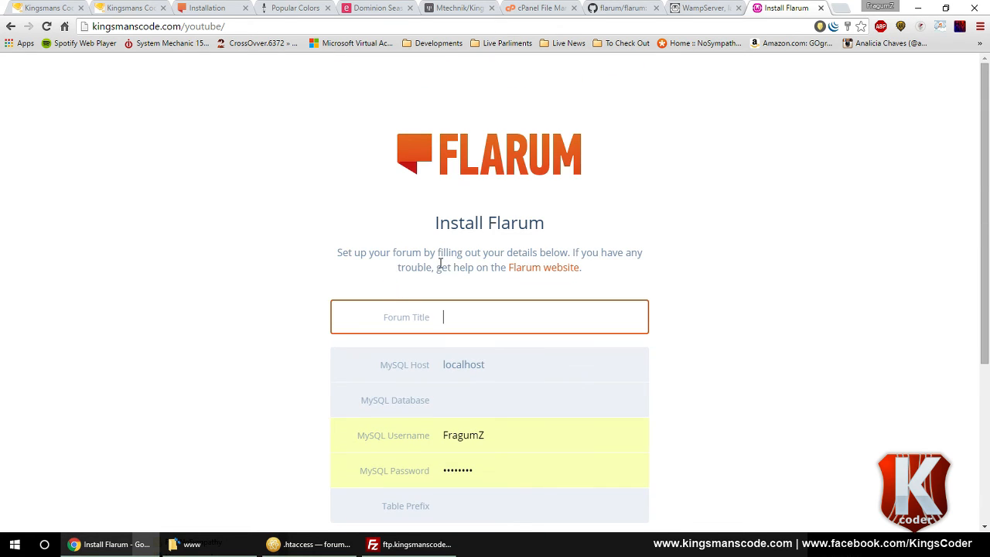
scroll(down, 3)
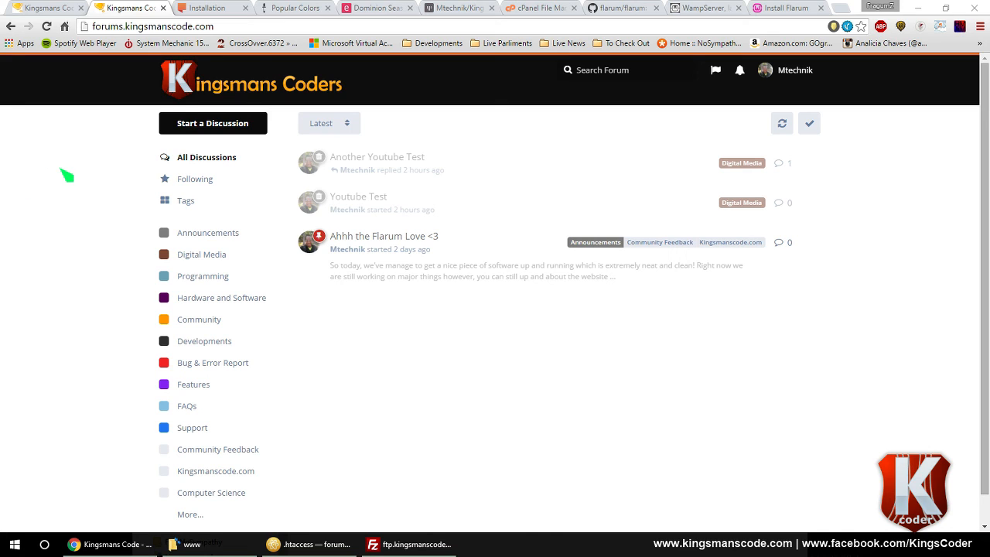
mouse_move(56, 172)
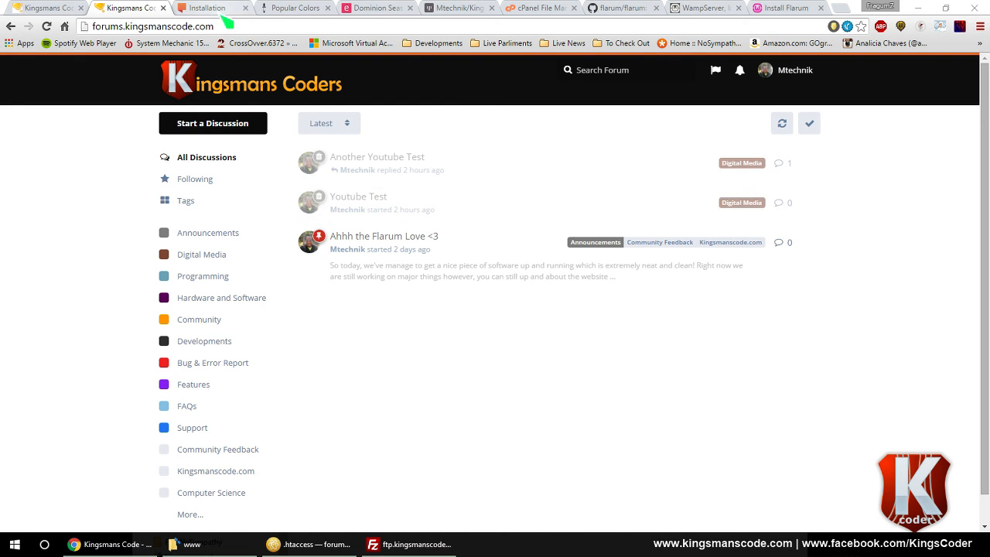
- Go from the flarum.org homepage to the discuss.flarum.org community forum
click(209, 8)
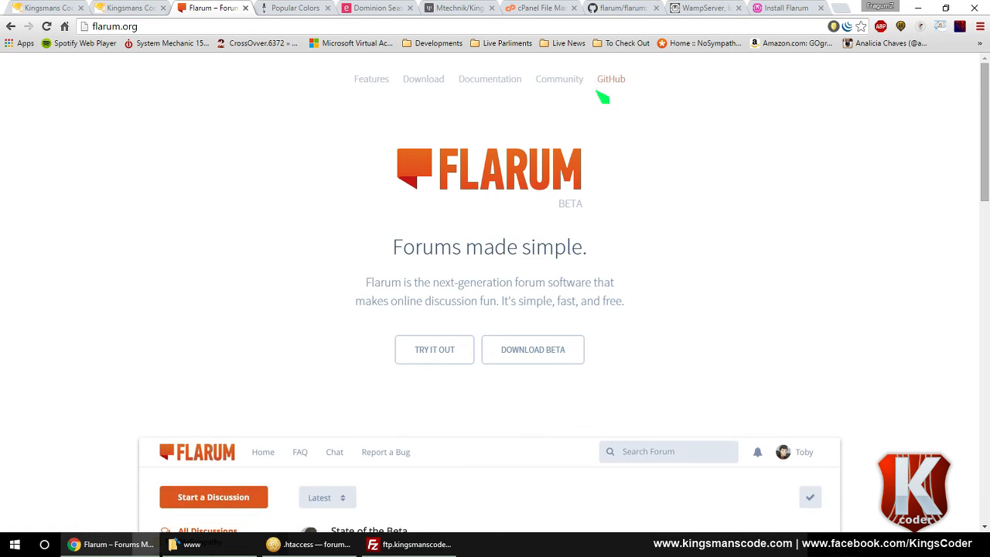
click(558, 78)
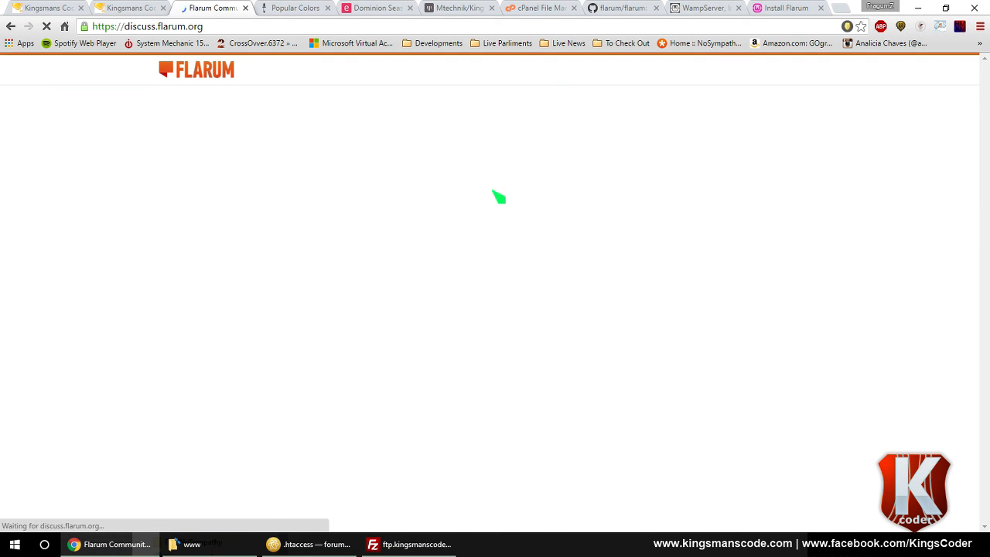